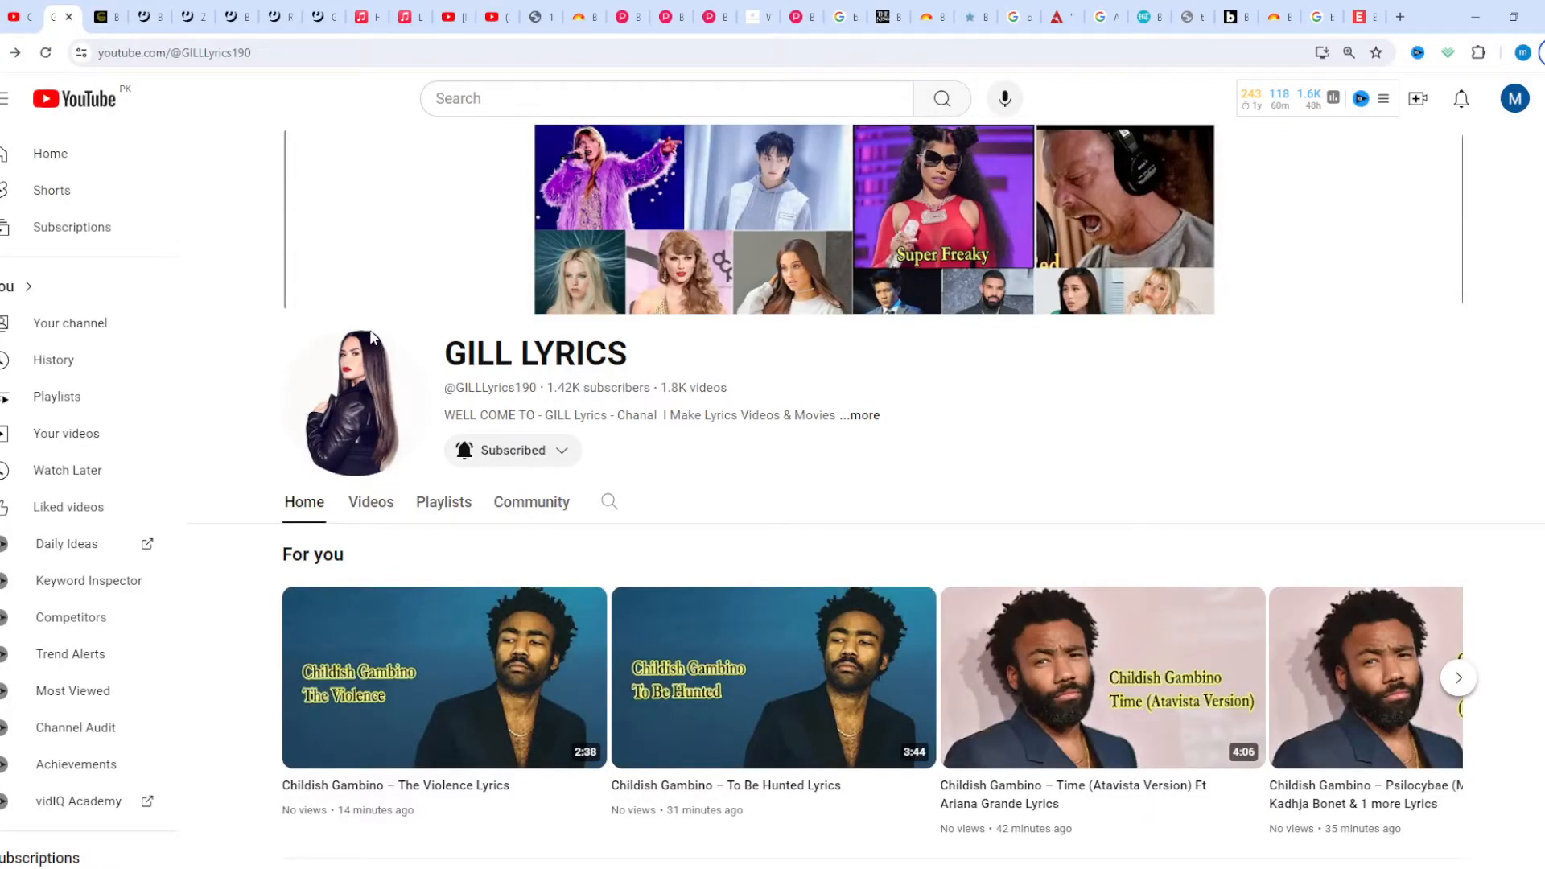
pyautogui.moveTo(202, 101)
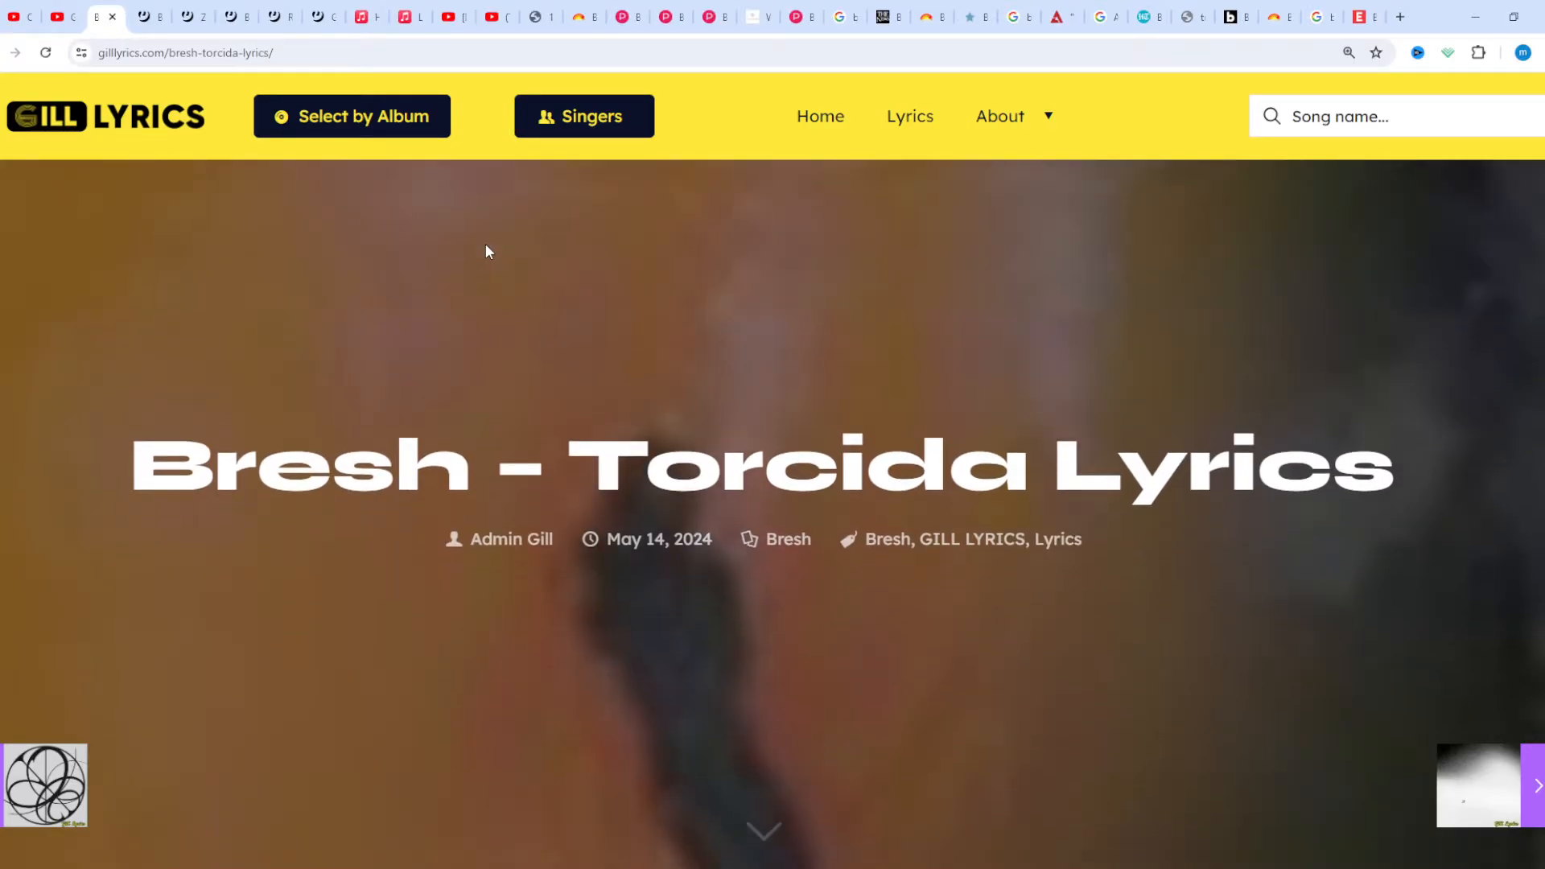
pyautogui.scroll(-3)
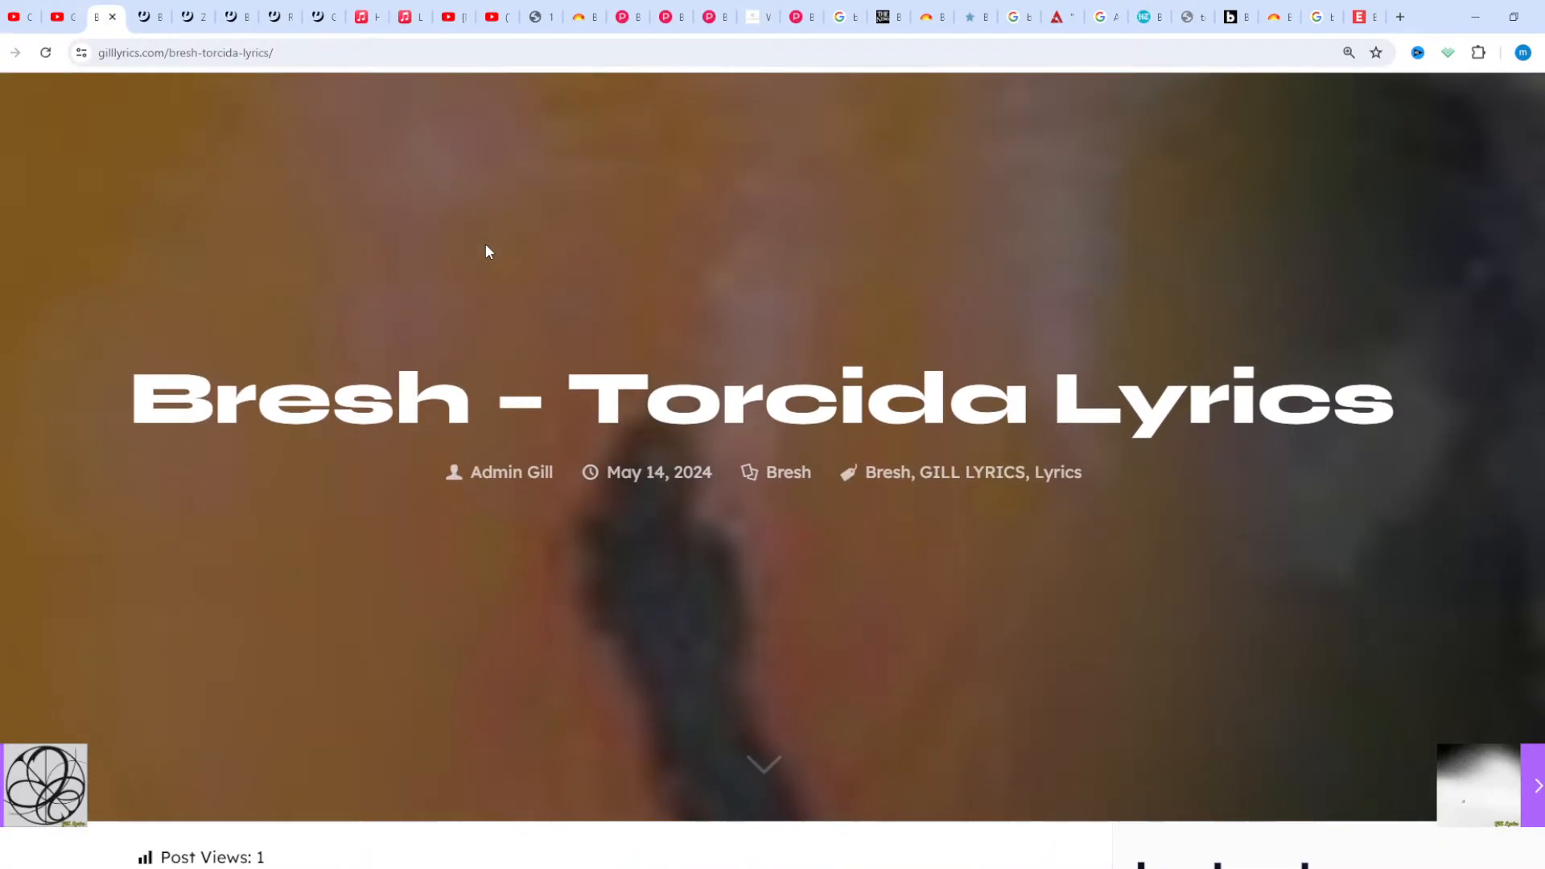
pyautogui.scroll(-3)
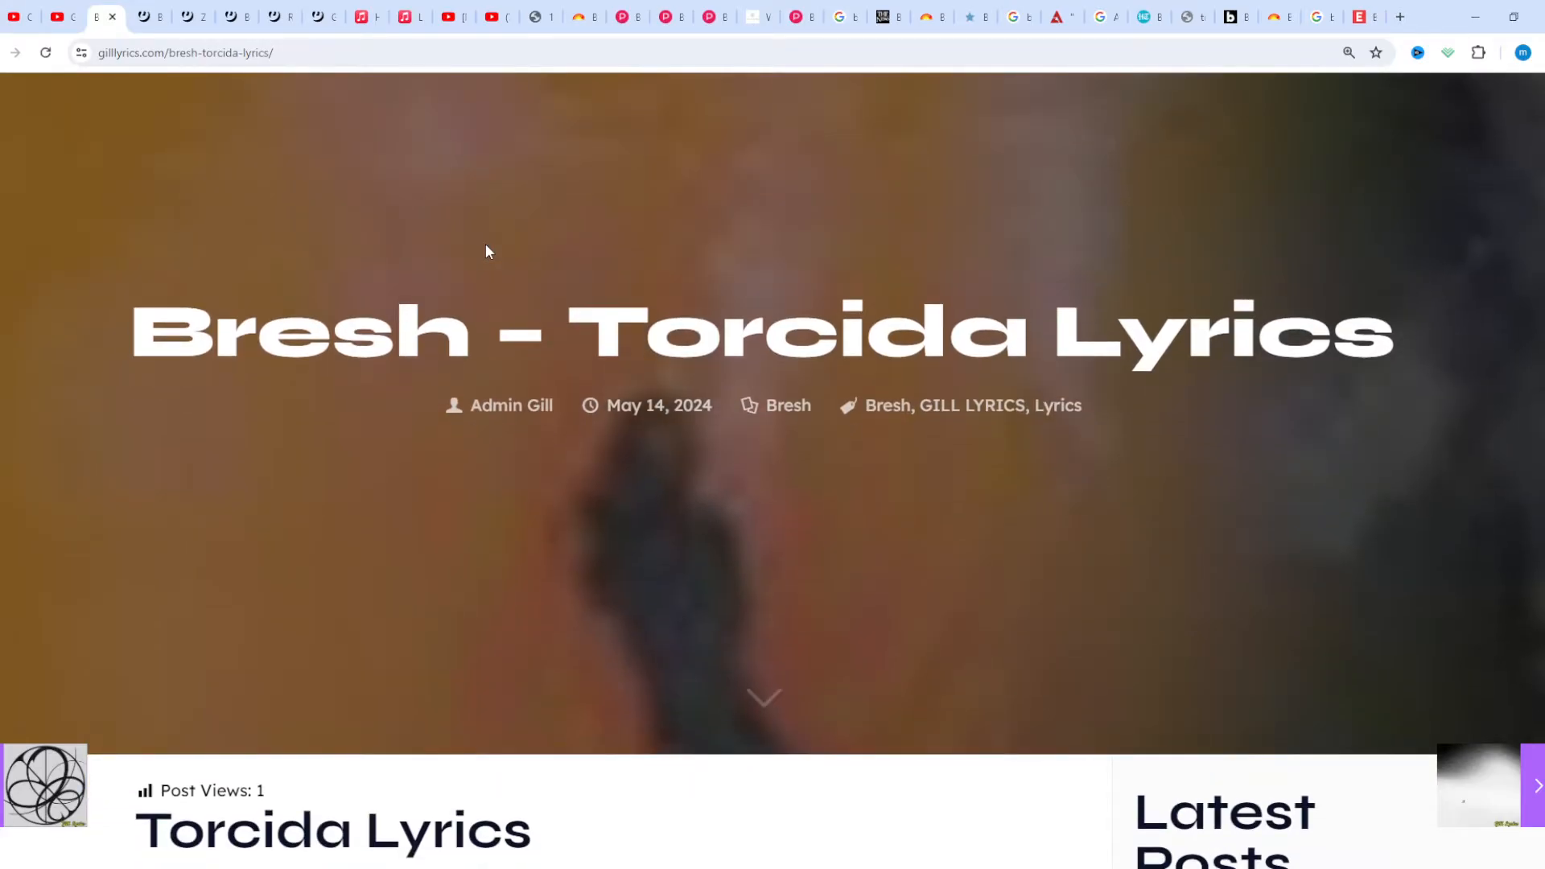
pyautogui.scroll(-3)
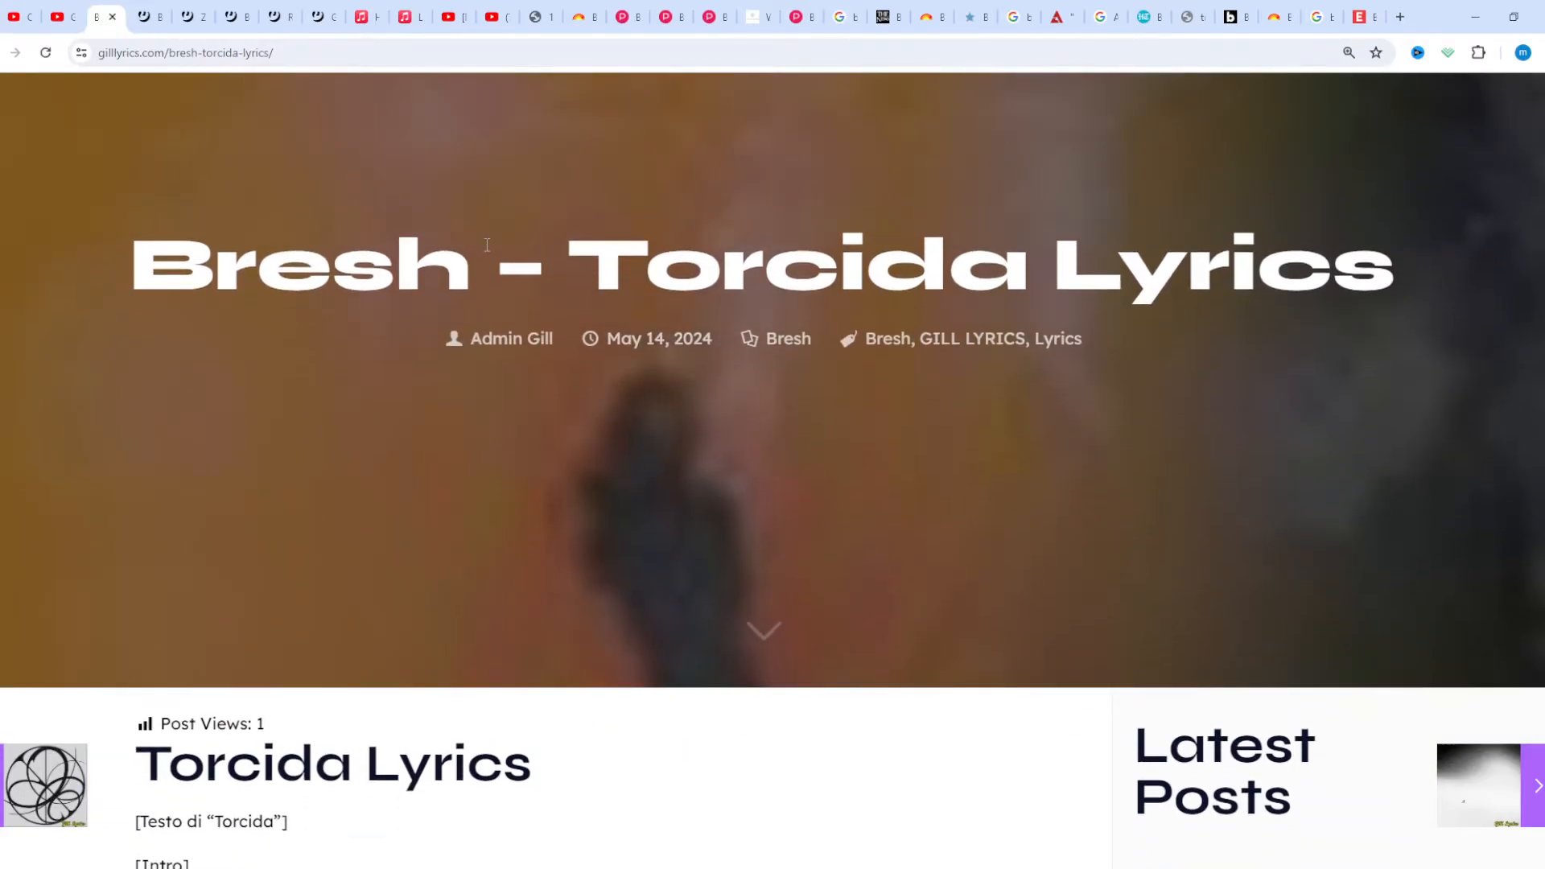
pyautogui.scroll(-3)
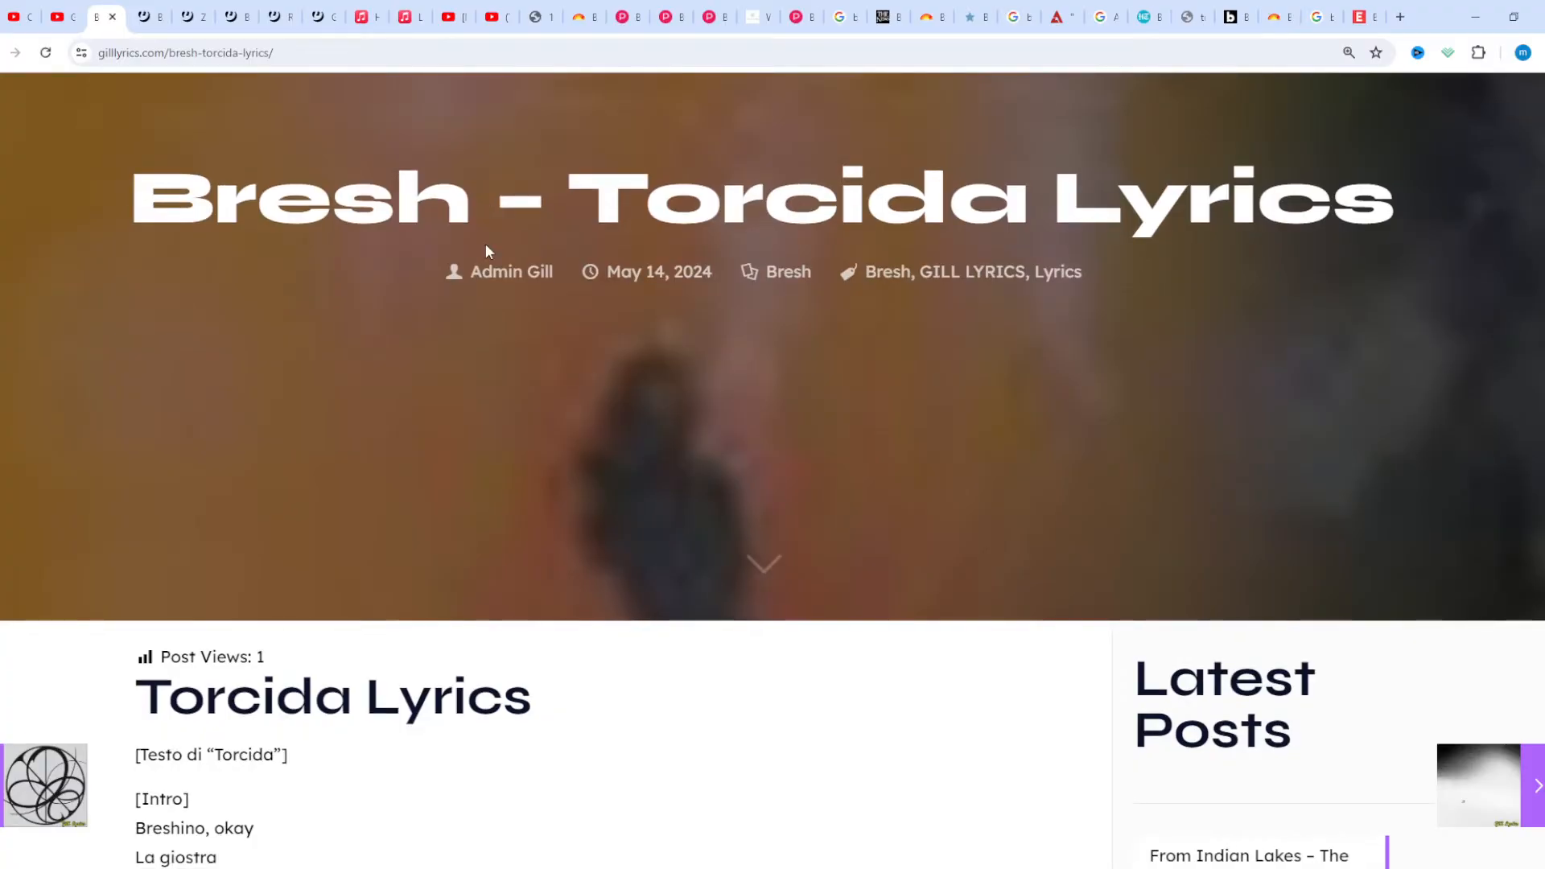
pyautogui.scroll(-3)
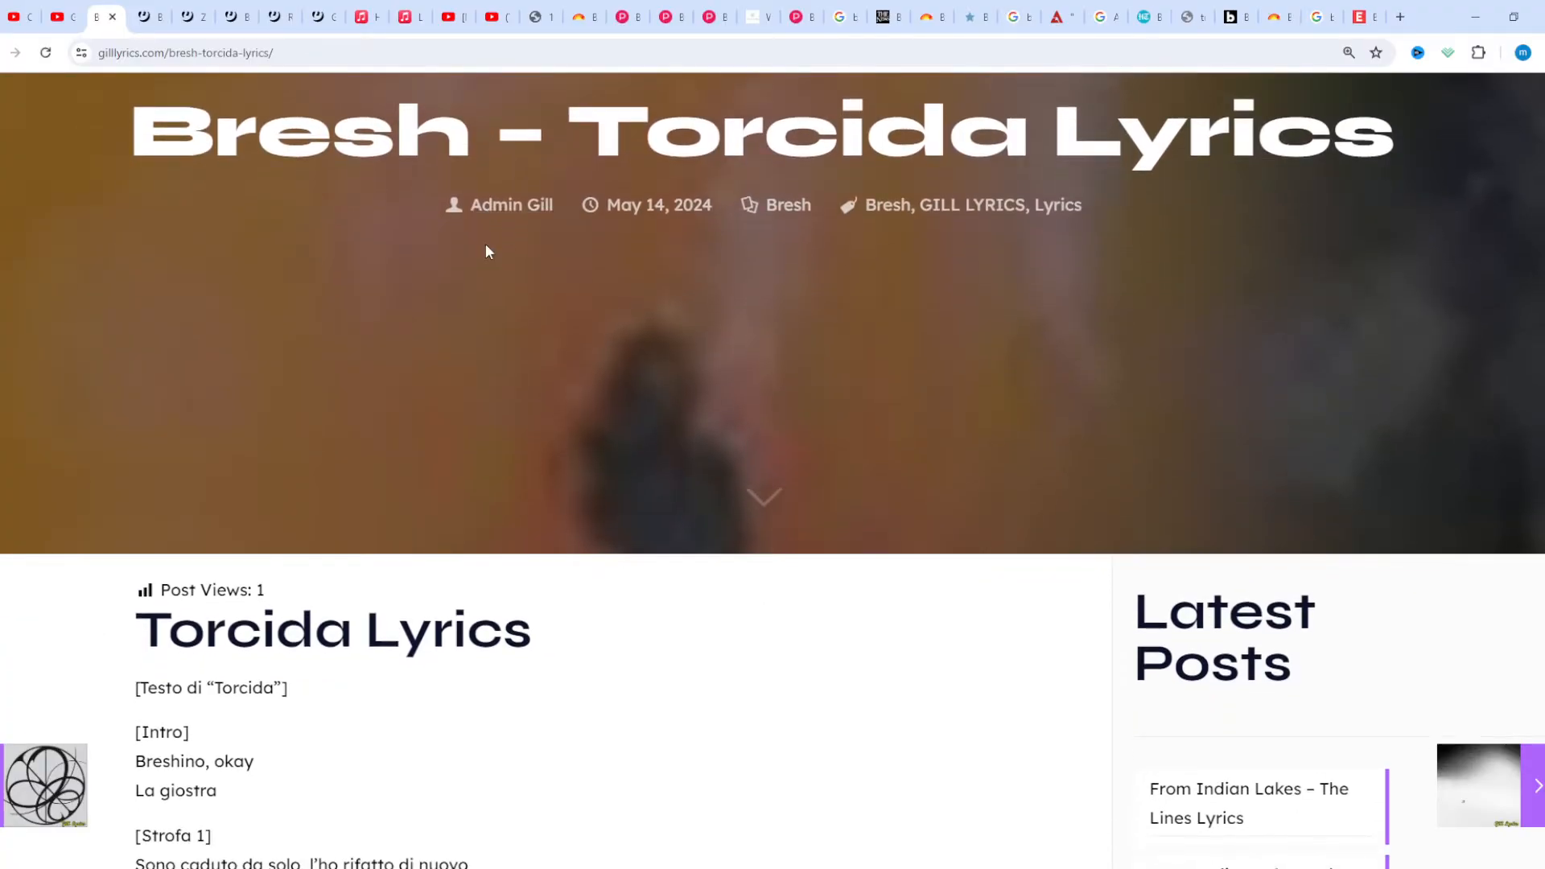
pyautogui.scroll(-3)
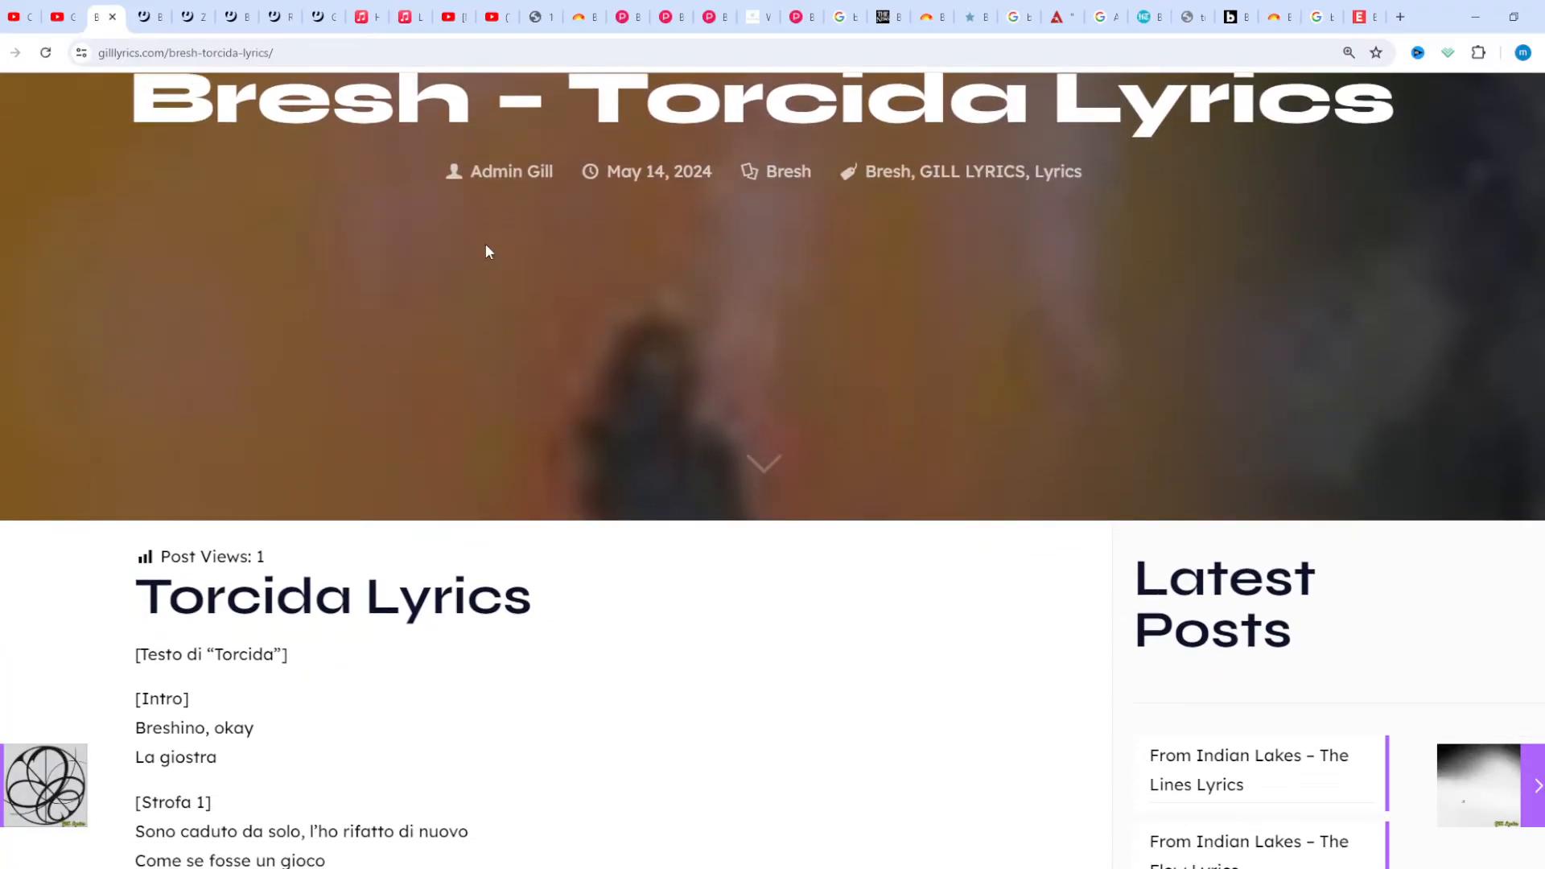
pyautogui.scroll(-3)
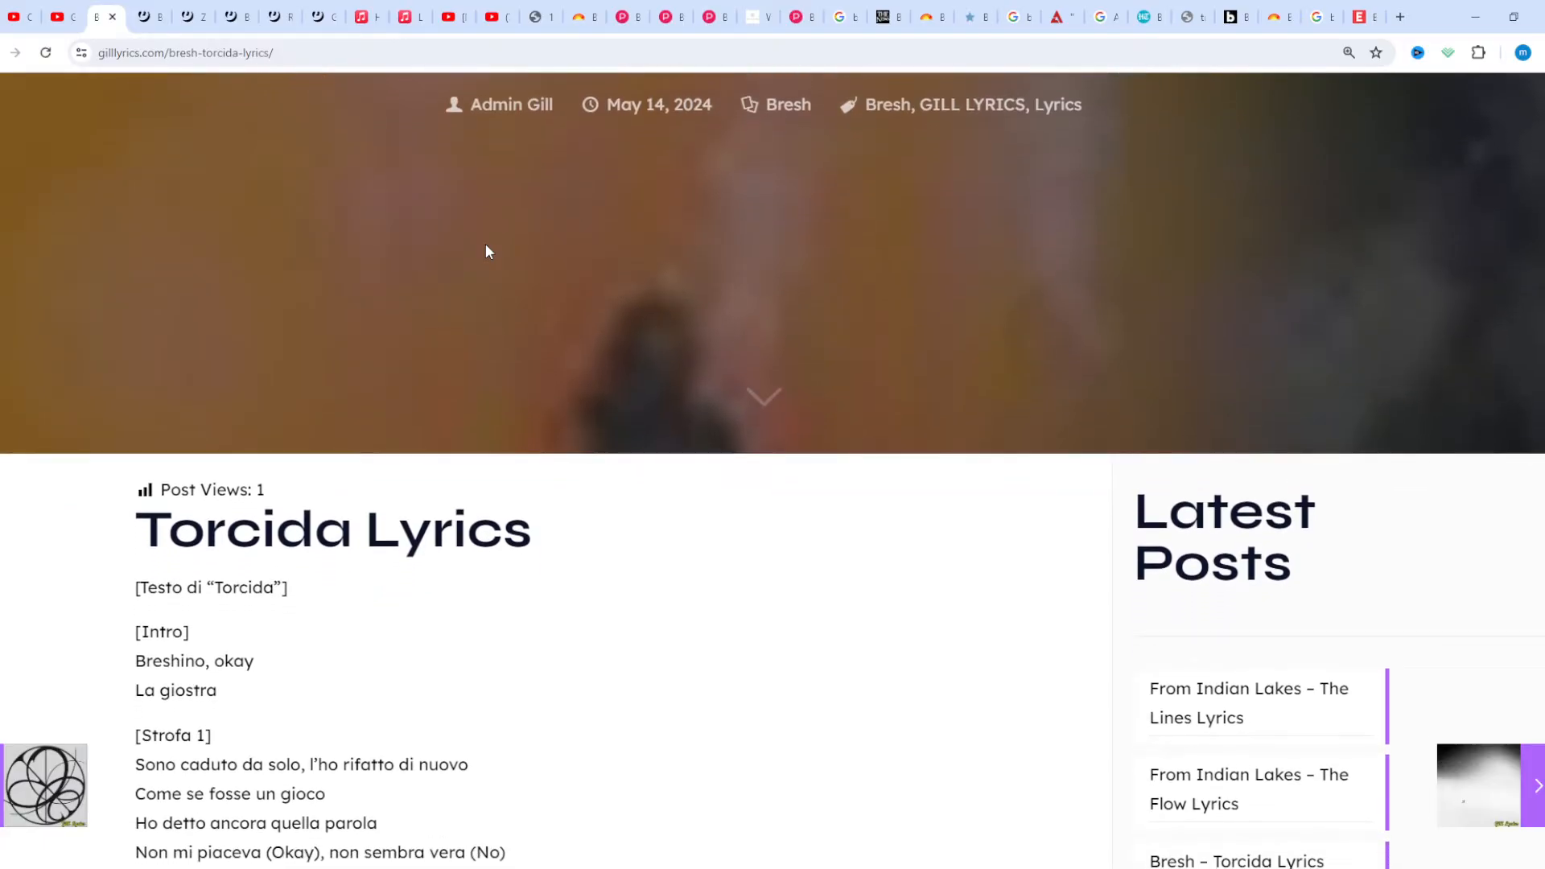
pyautogui.scroll(-3)
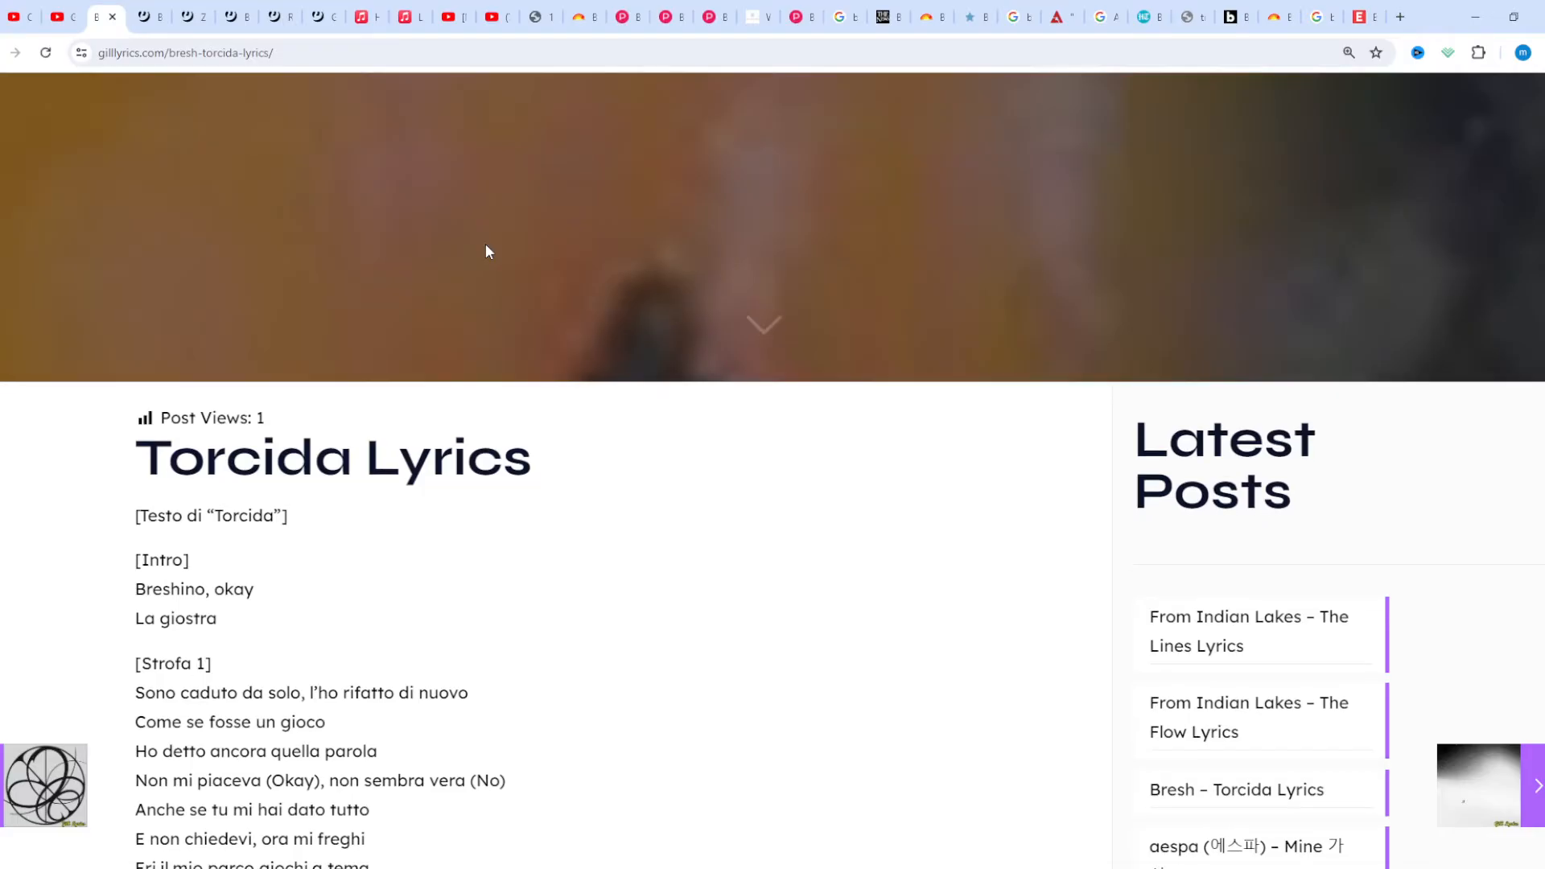
pyautogui.scroll(-3)
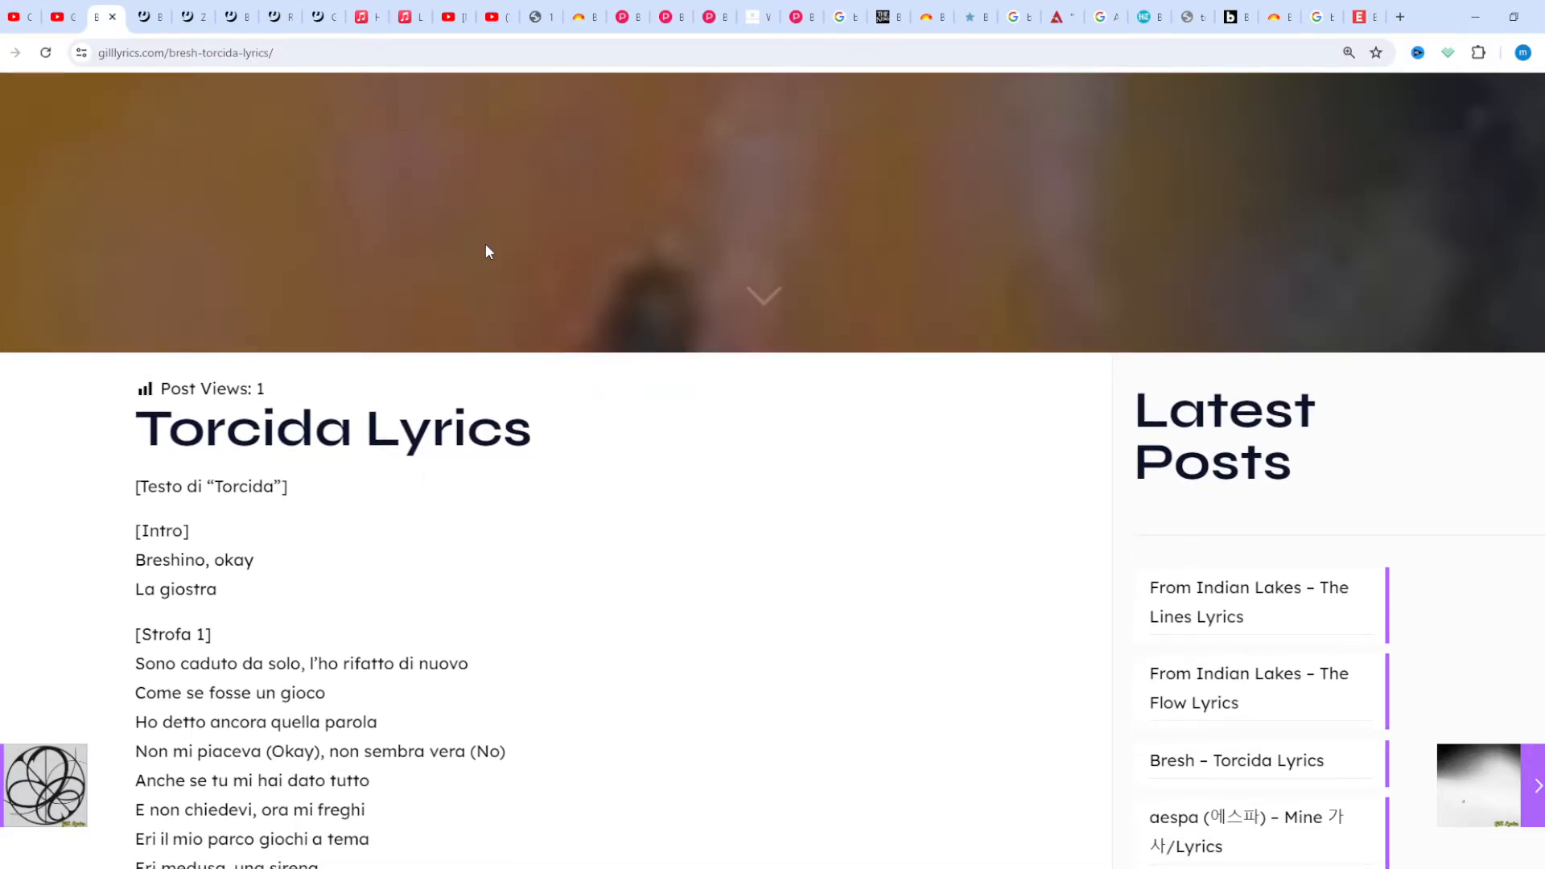
pyautogui.scroll(-3)
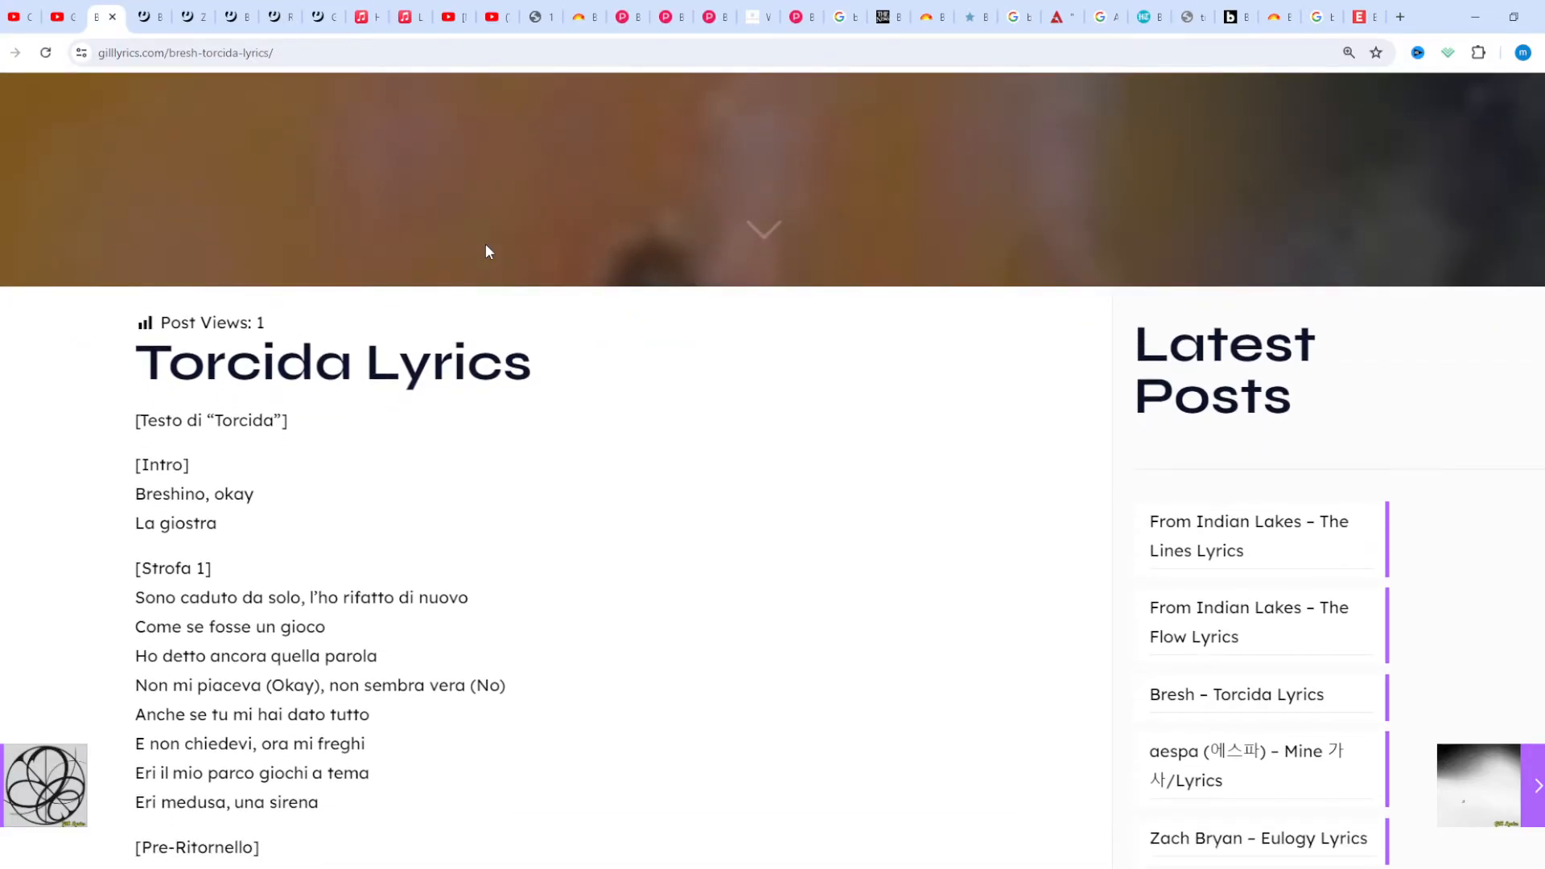
pyautogui.scroll(-3)
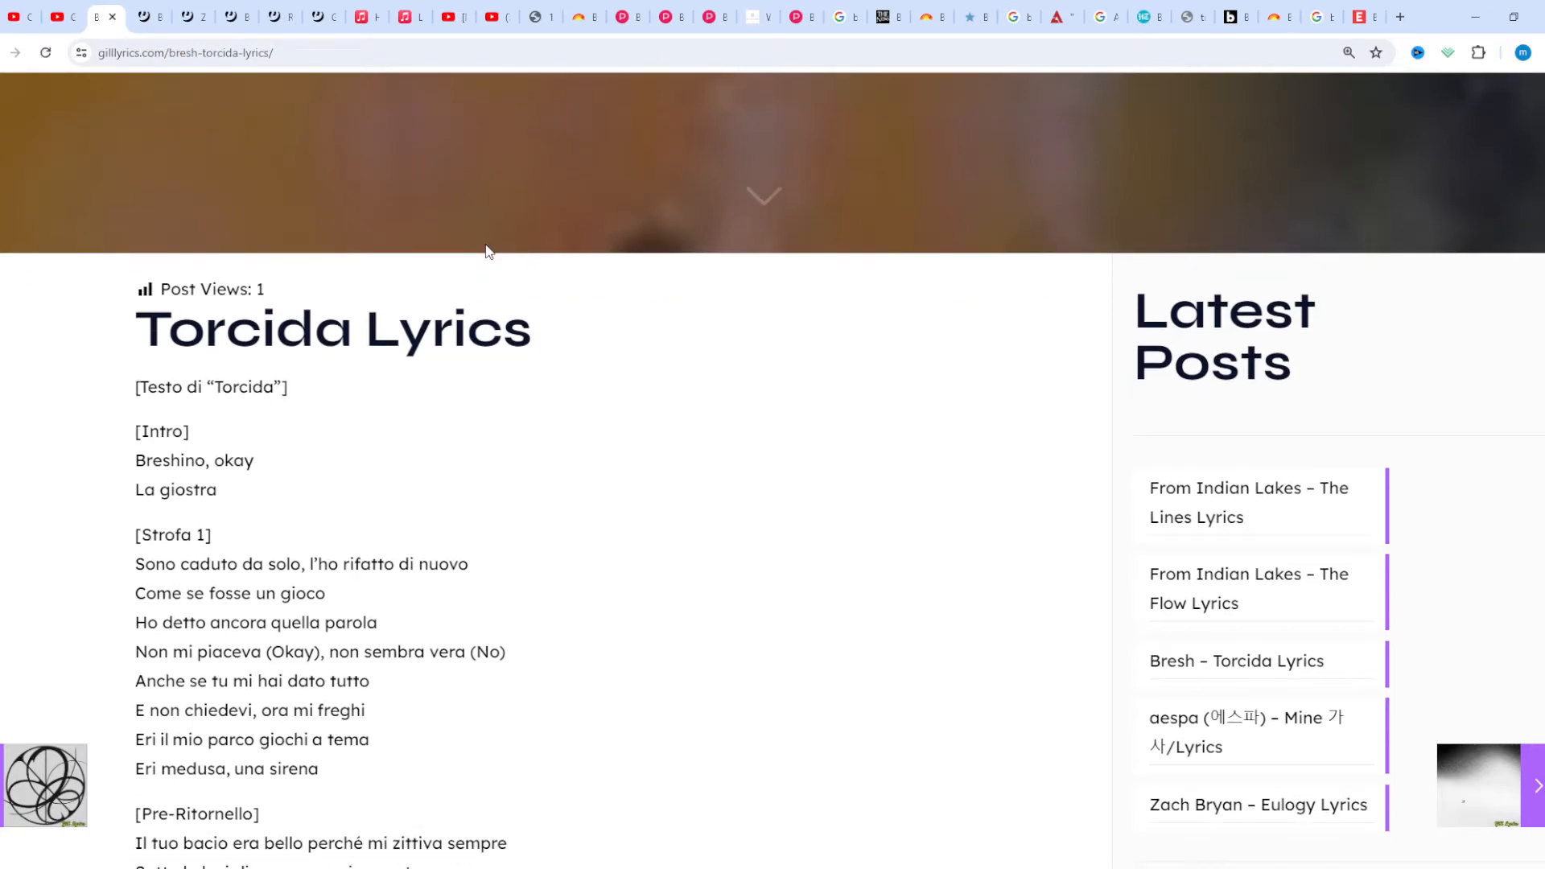
pyautogui.scroll(-3)
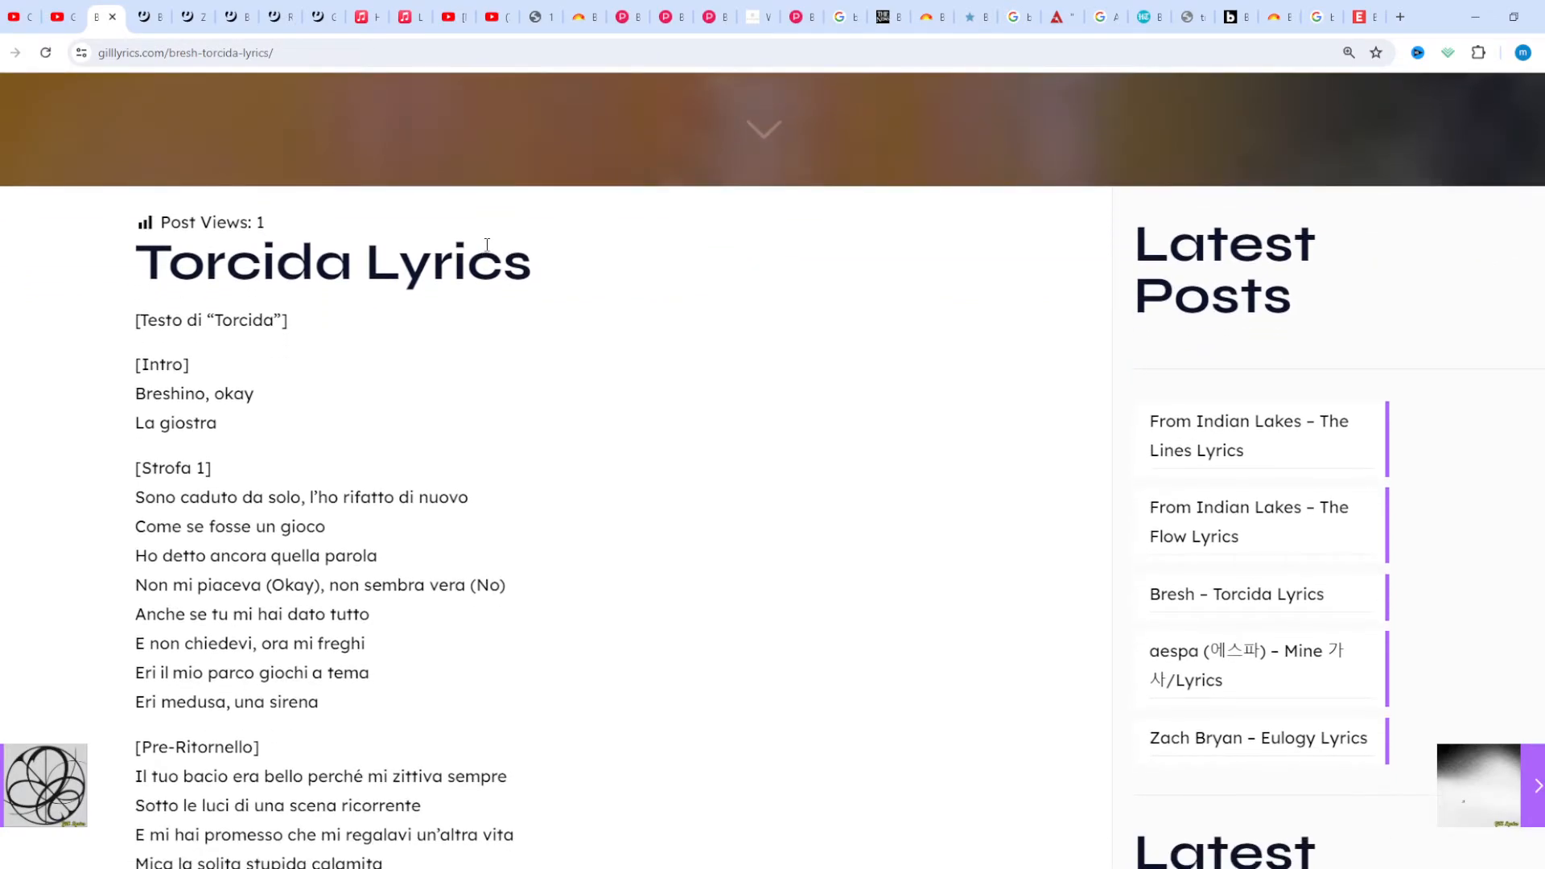
pyautogui.scroll(-3)
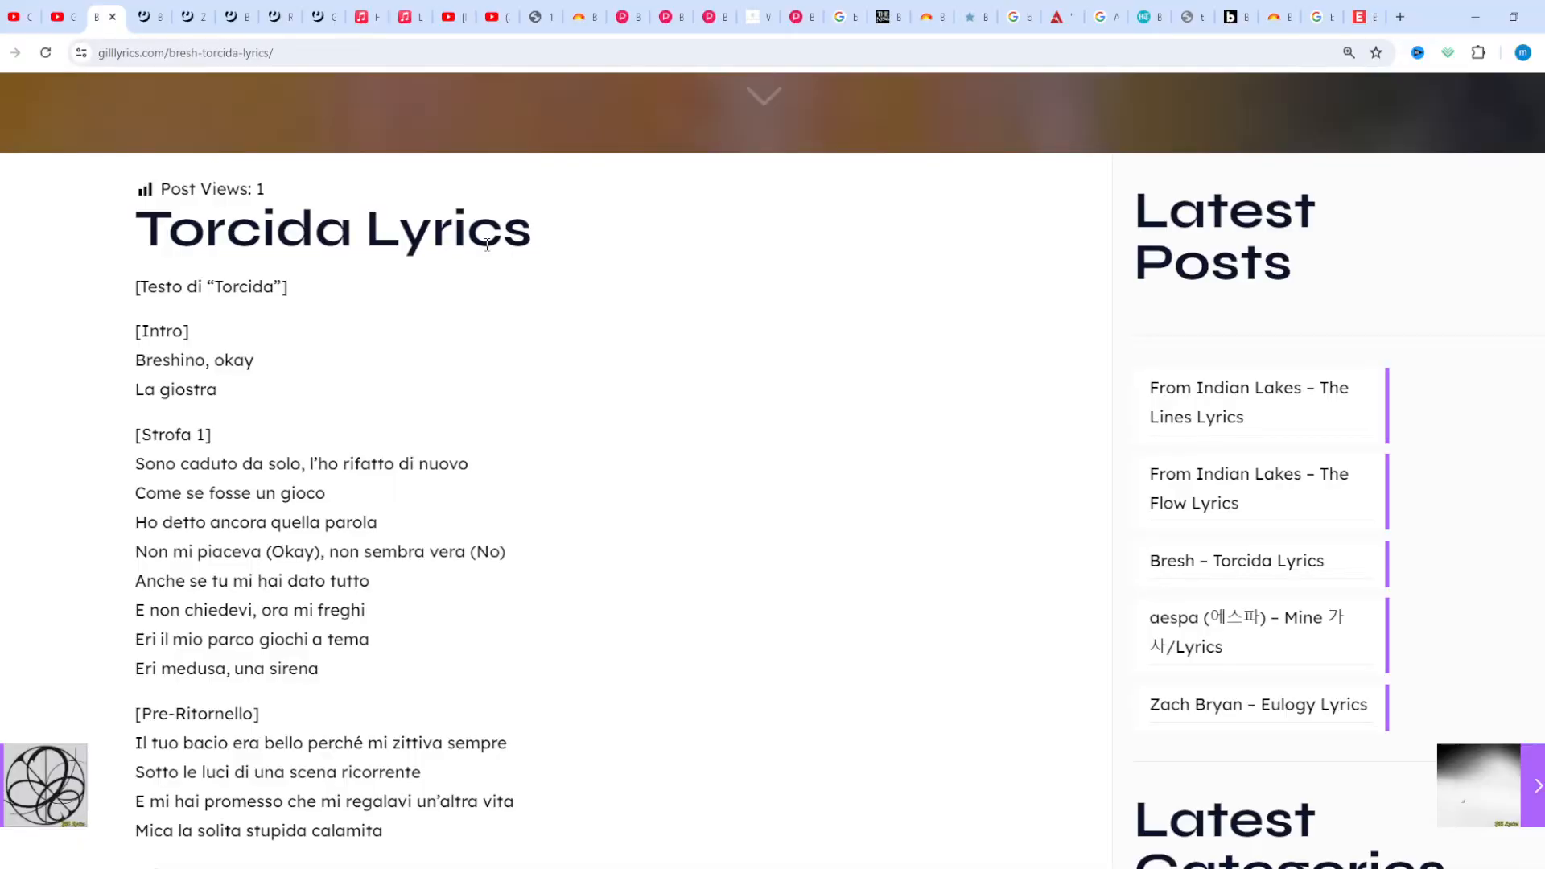
pyautogui.scroll(-3)
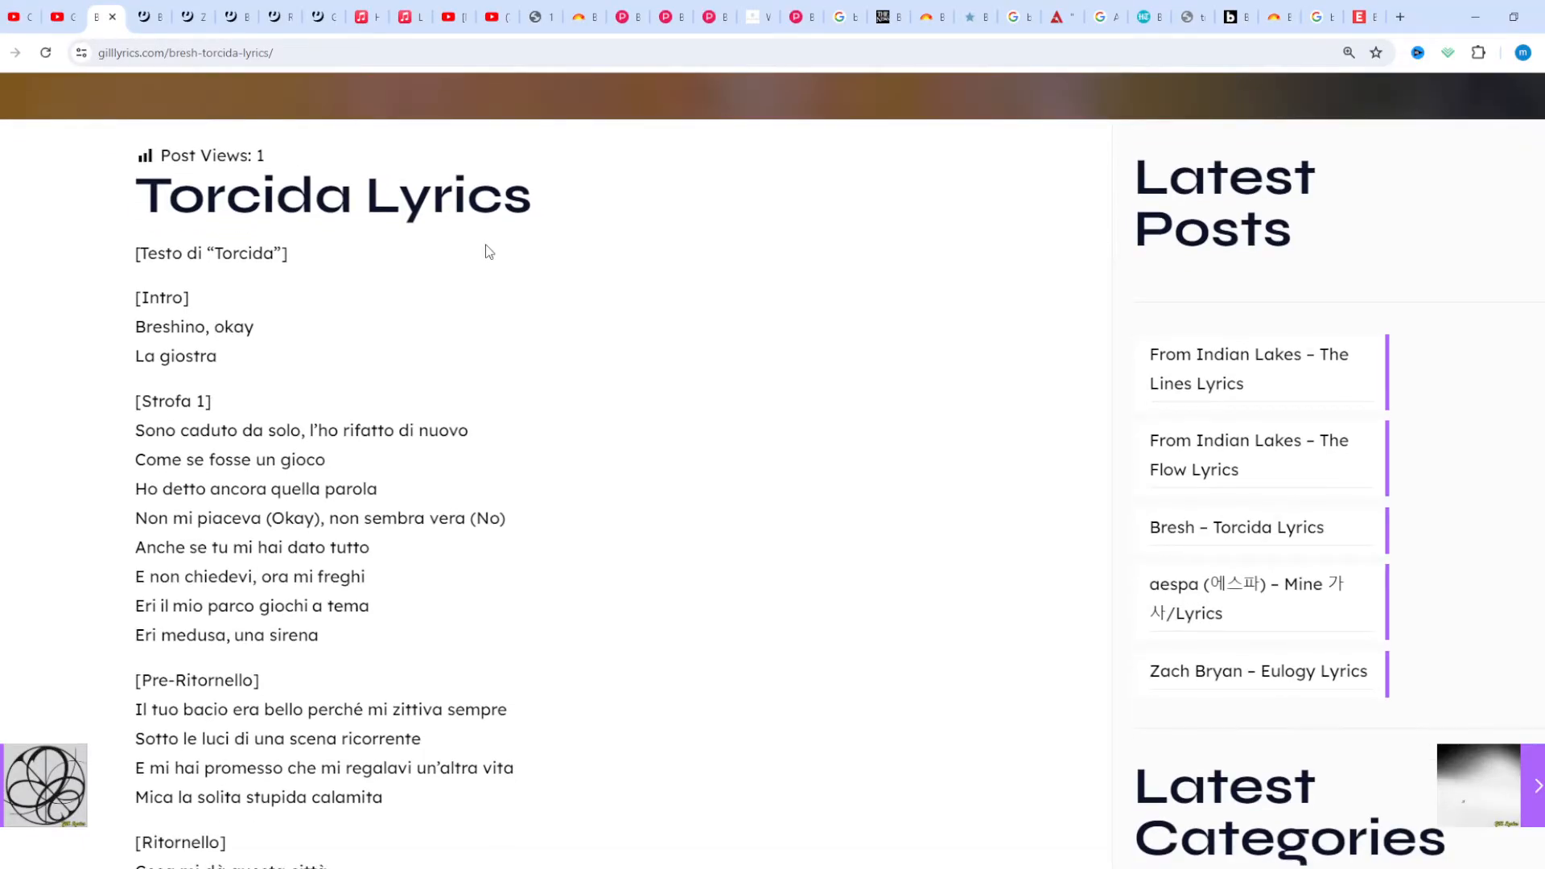
pyautogui.scroll(-3)
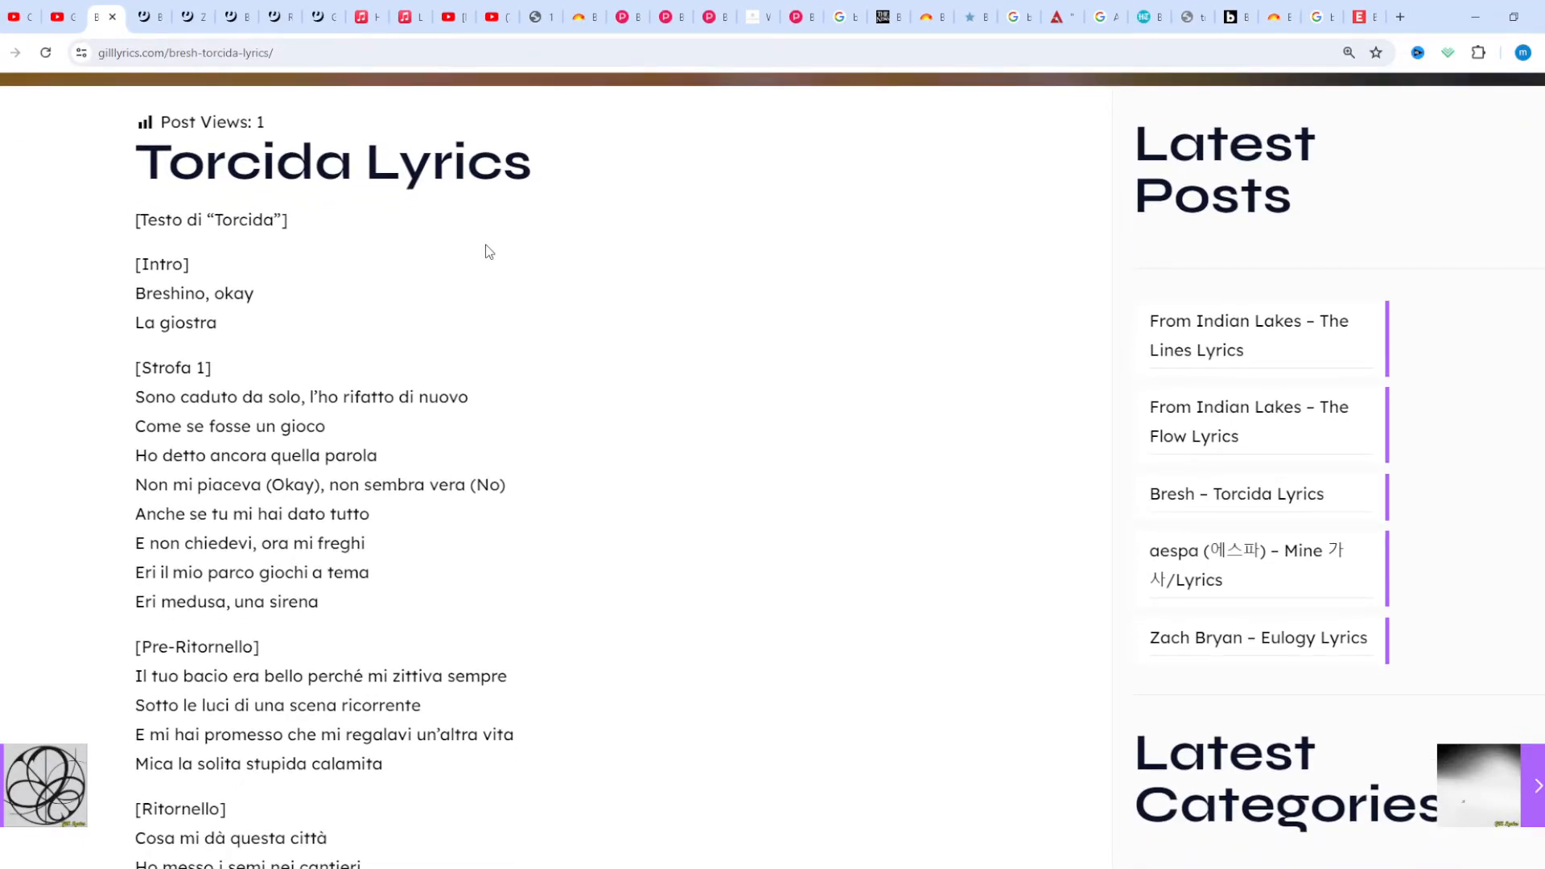
pyautogui.scroll(-3)
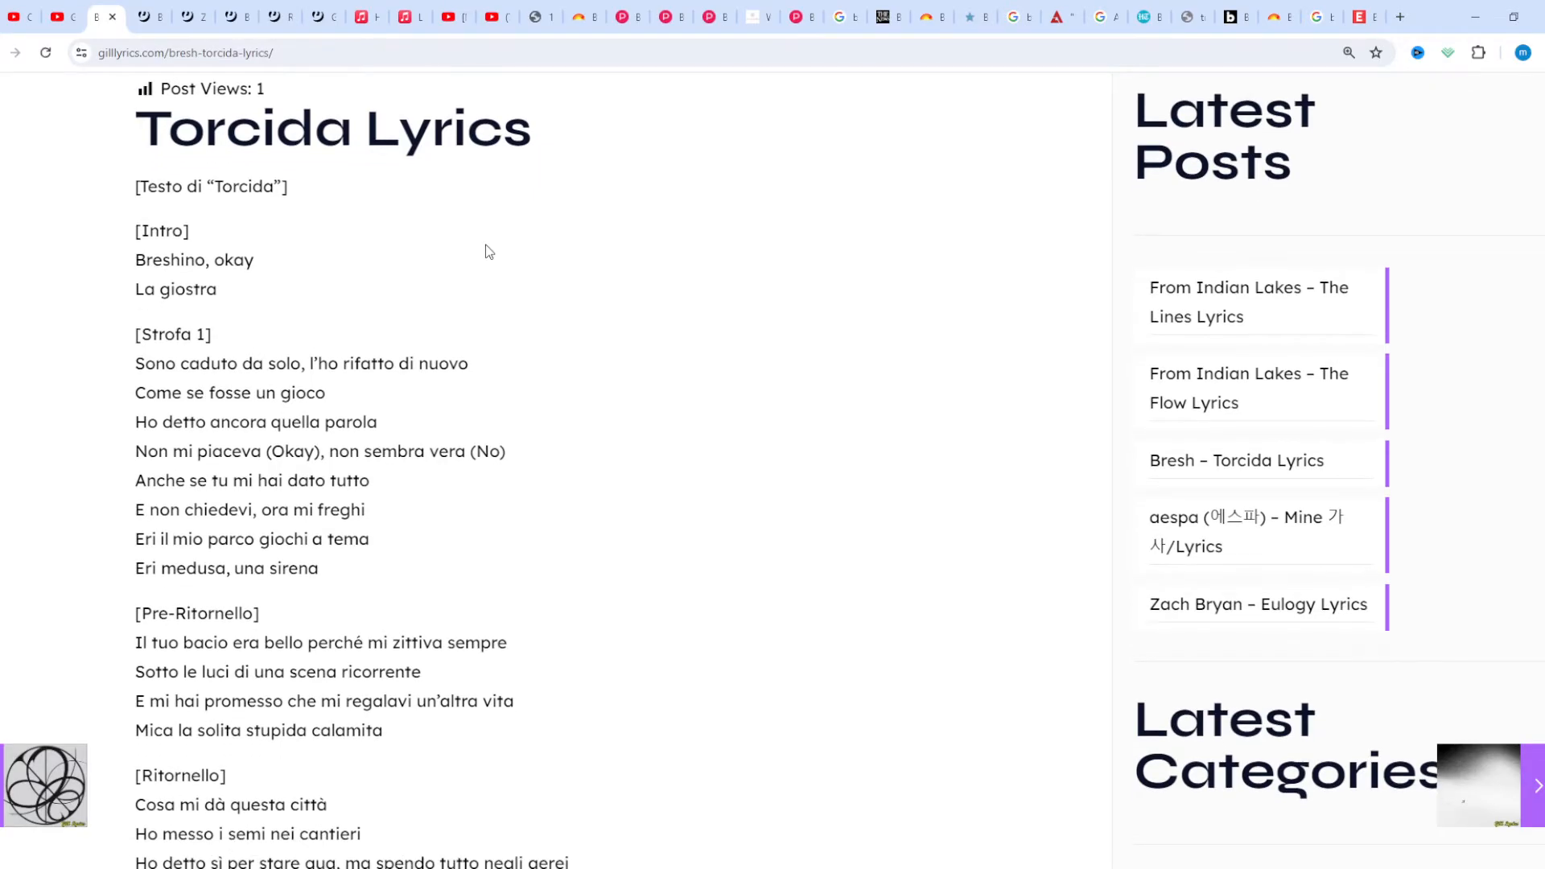
pyautogui.scroll(-3)
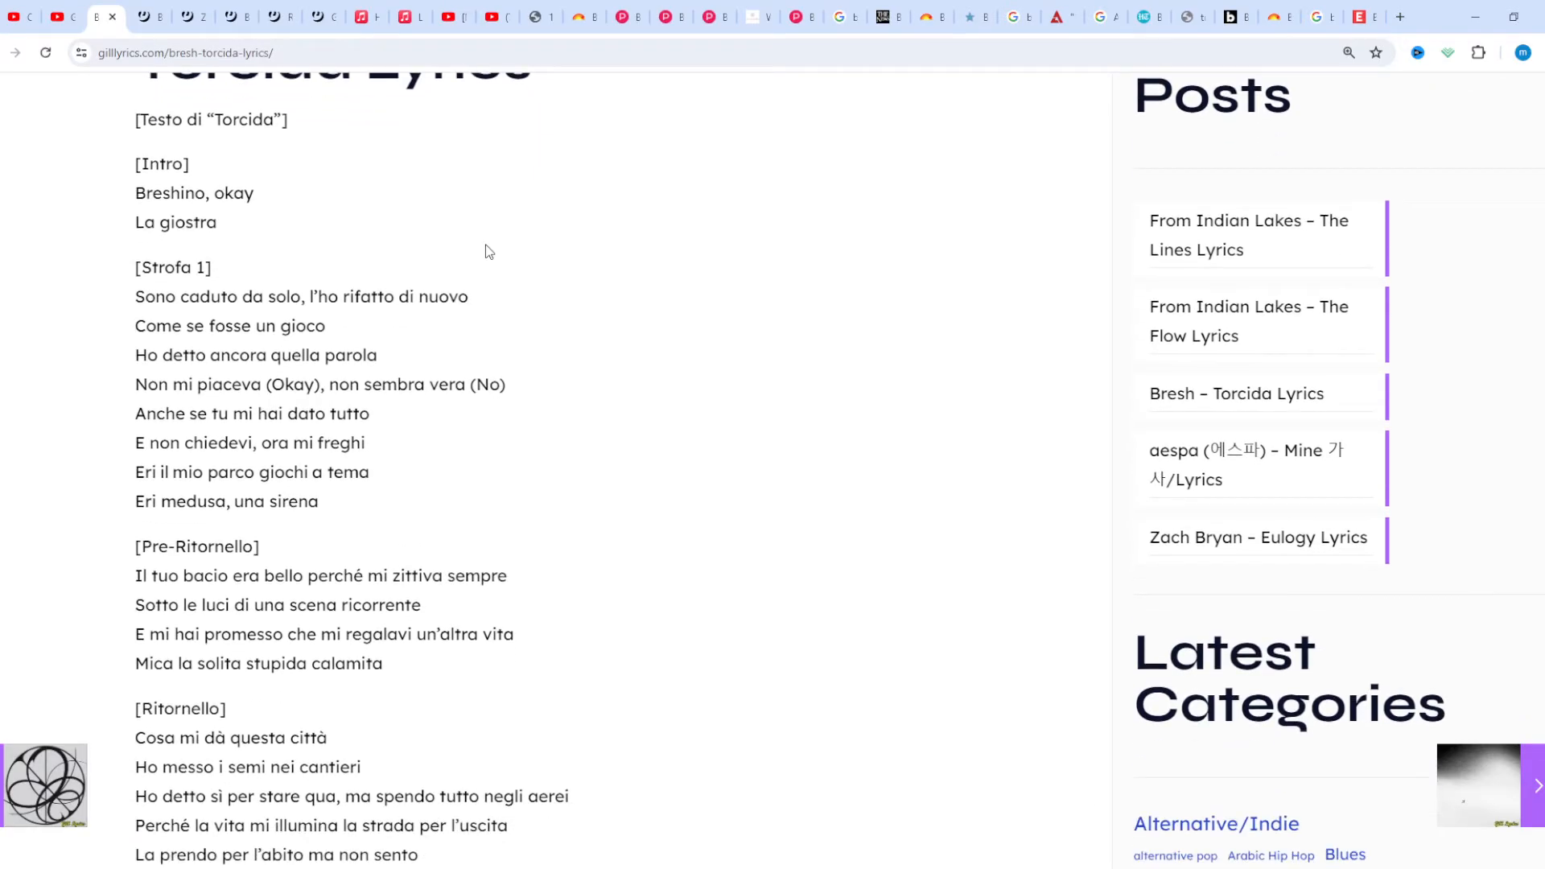
pyautogui.scroll(-3)
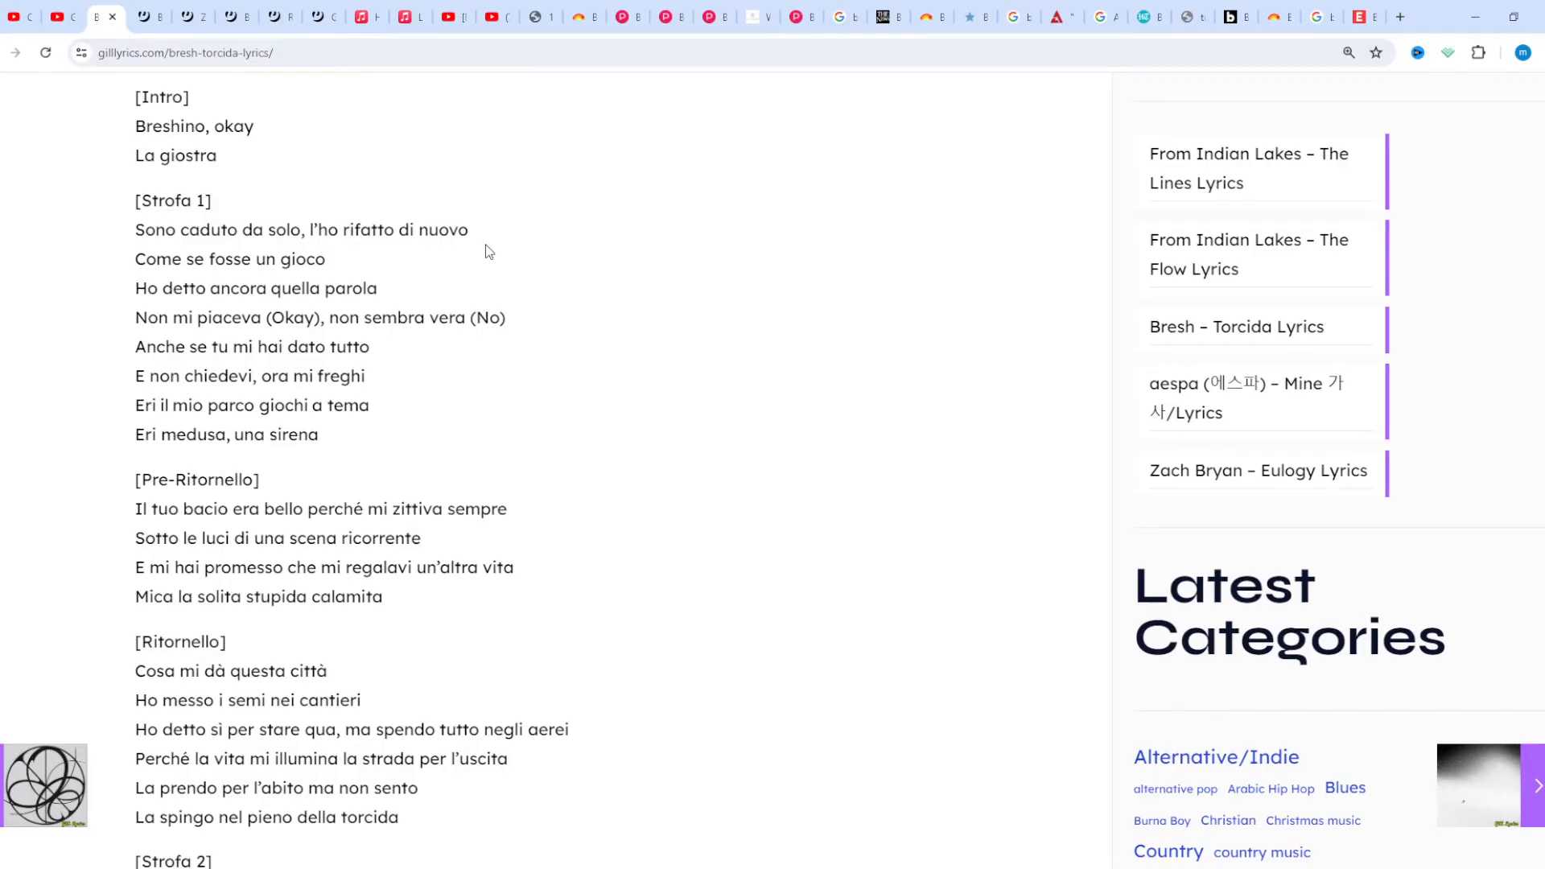
pyautogui.scroll(-3)
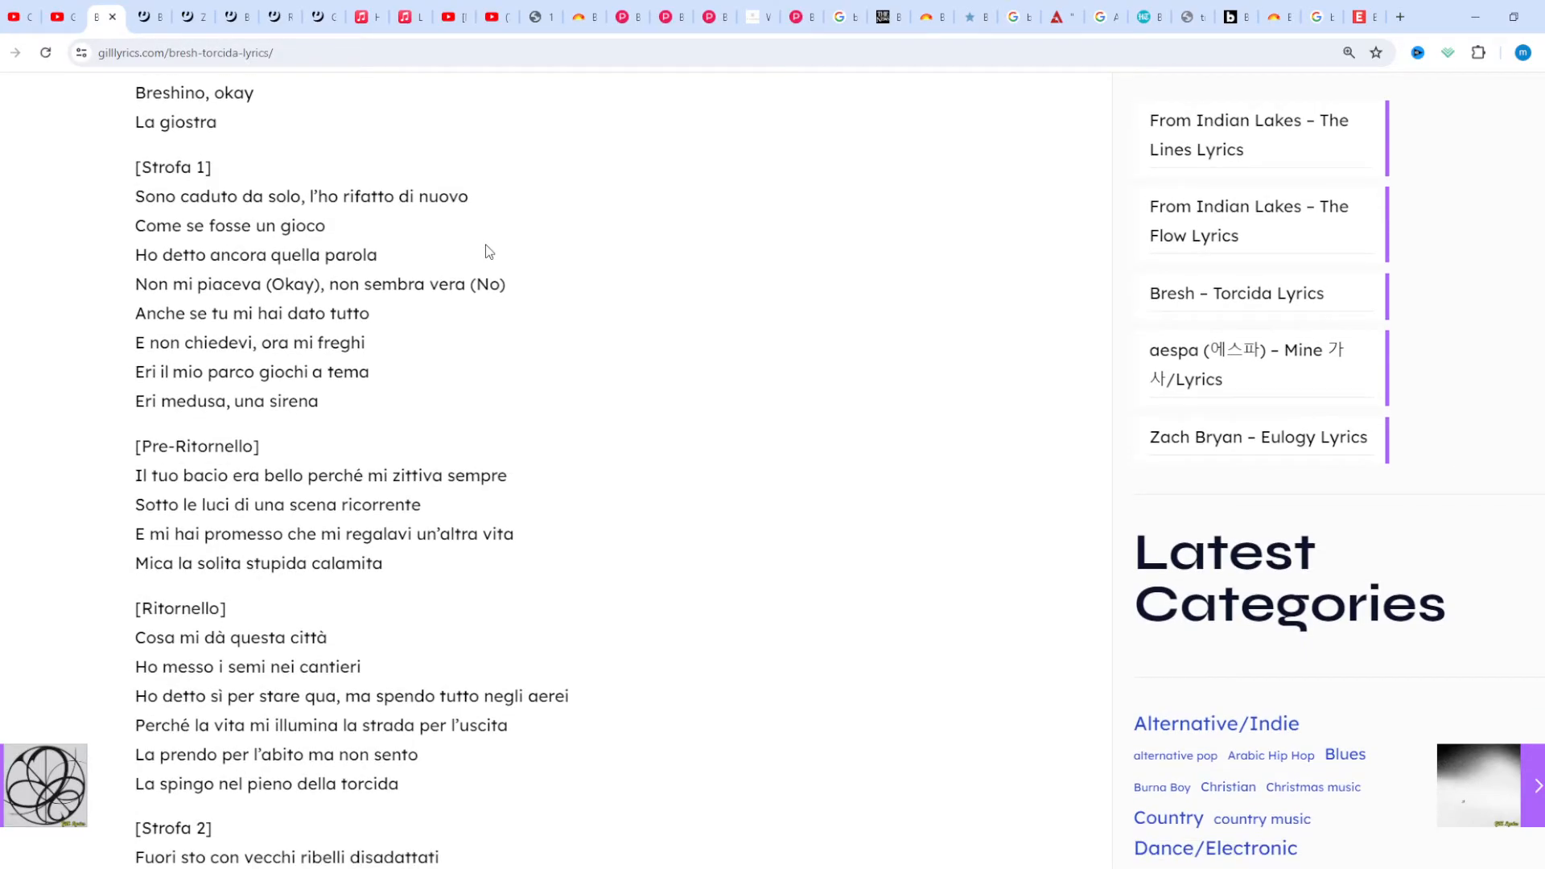
pyautogui.scroll(-3)
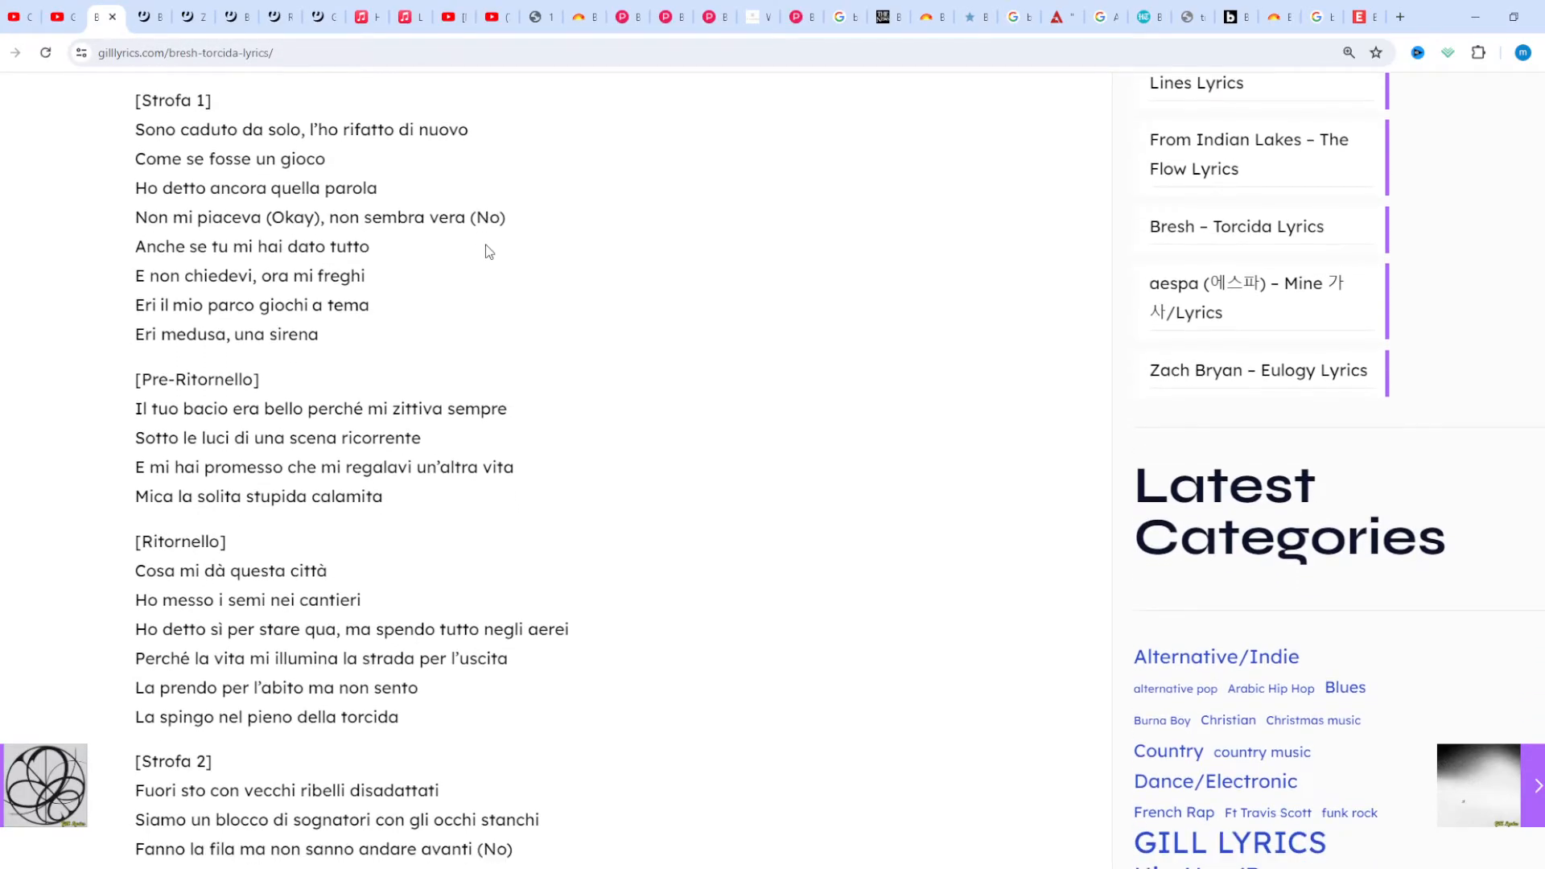
pyautogui.scroll(-3)
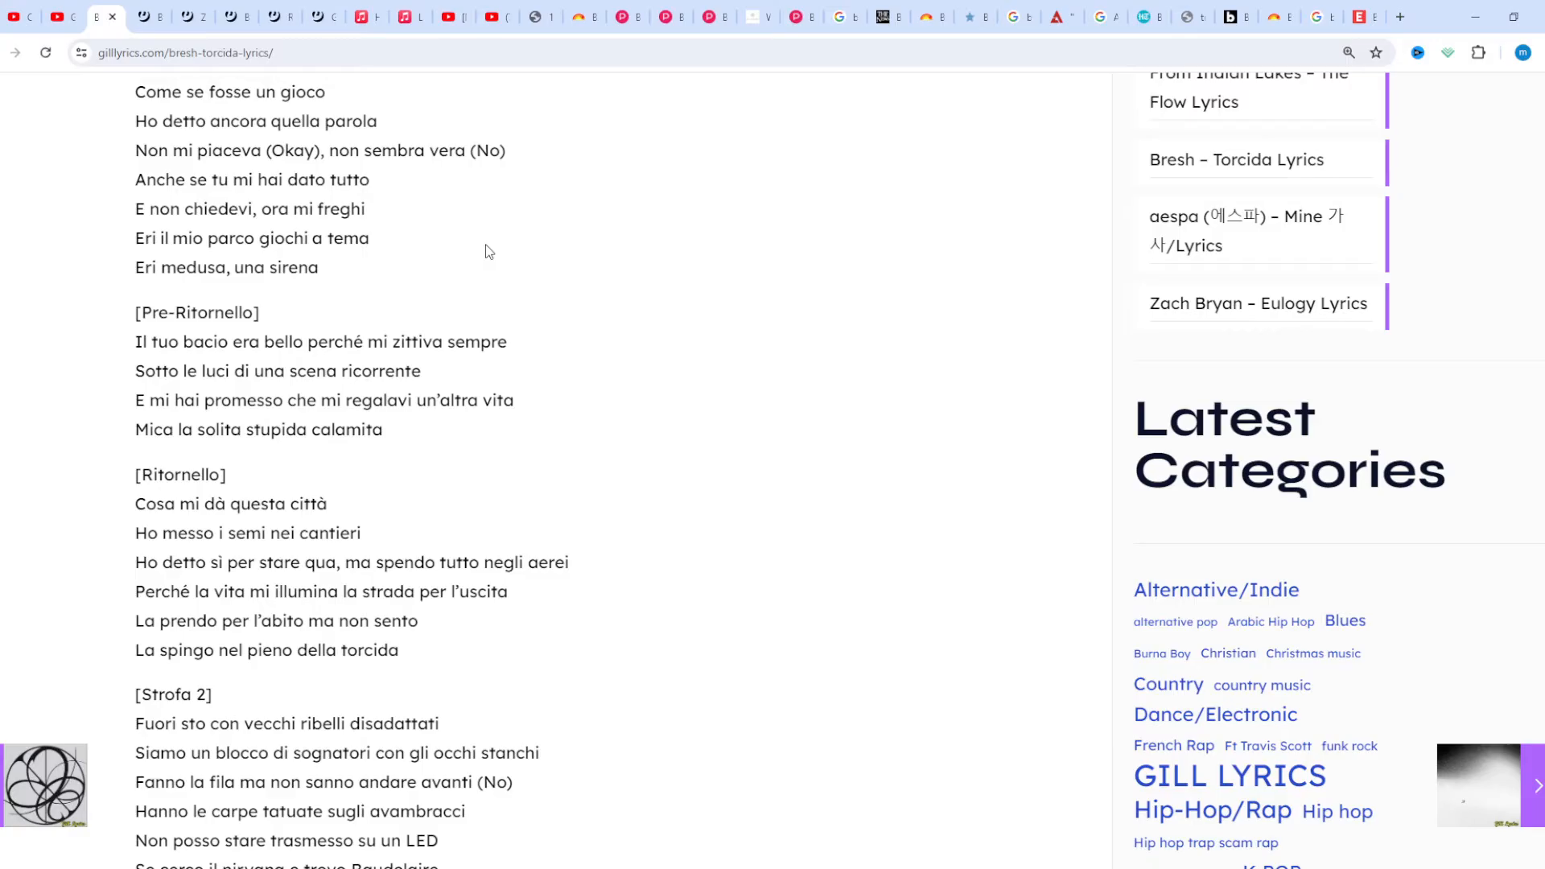
pyautogui.scroll(-3)
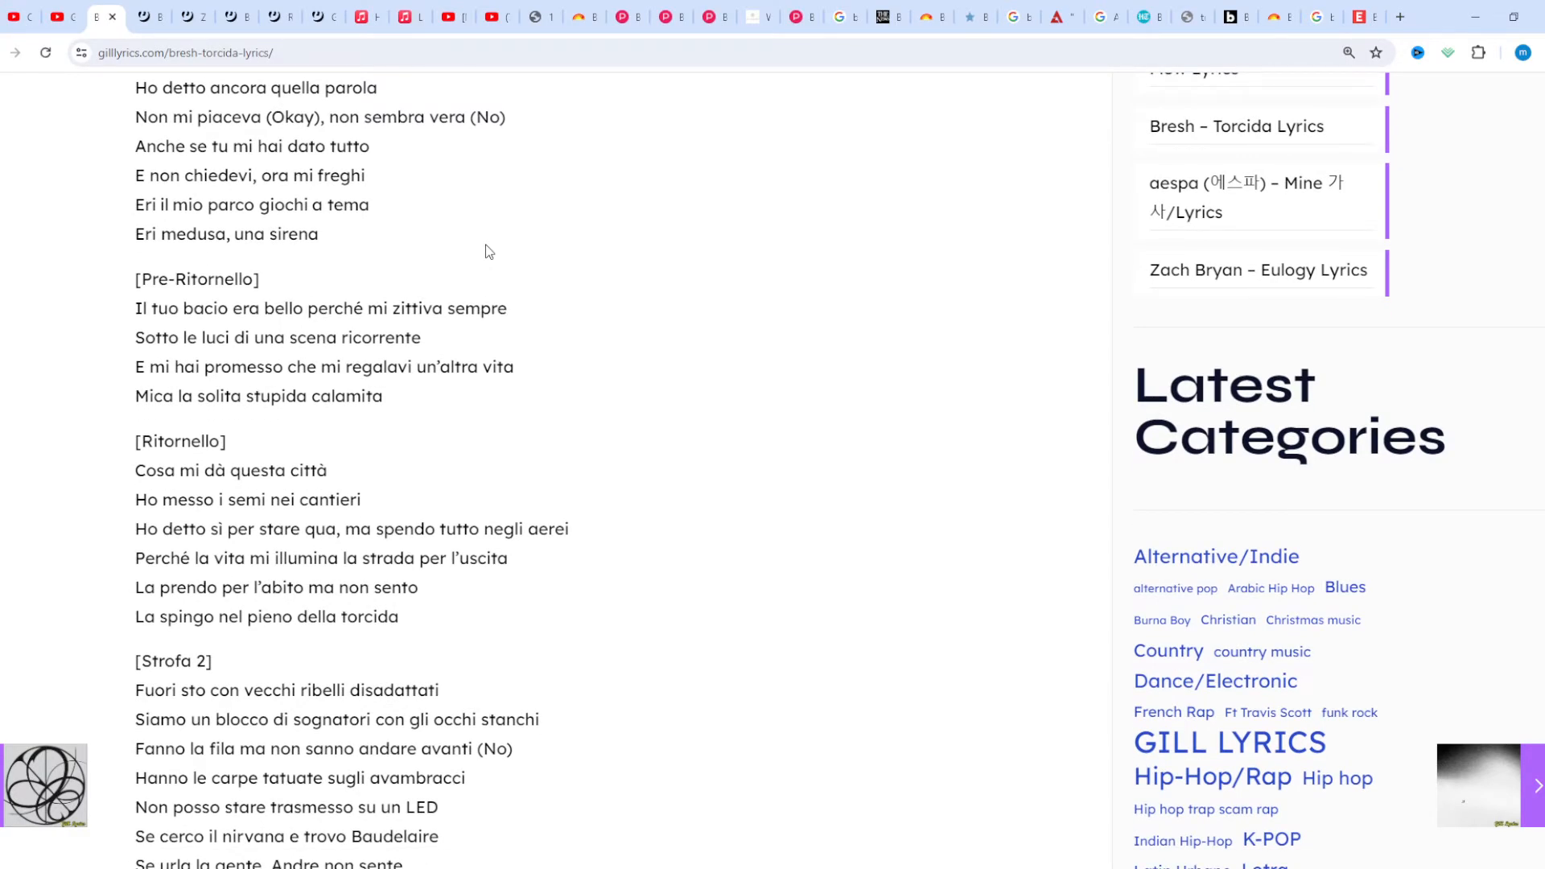
pyautogui.scroll(-3)
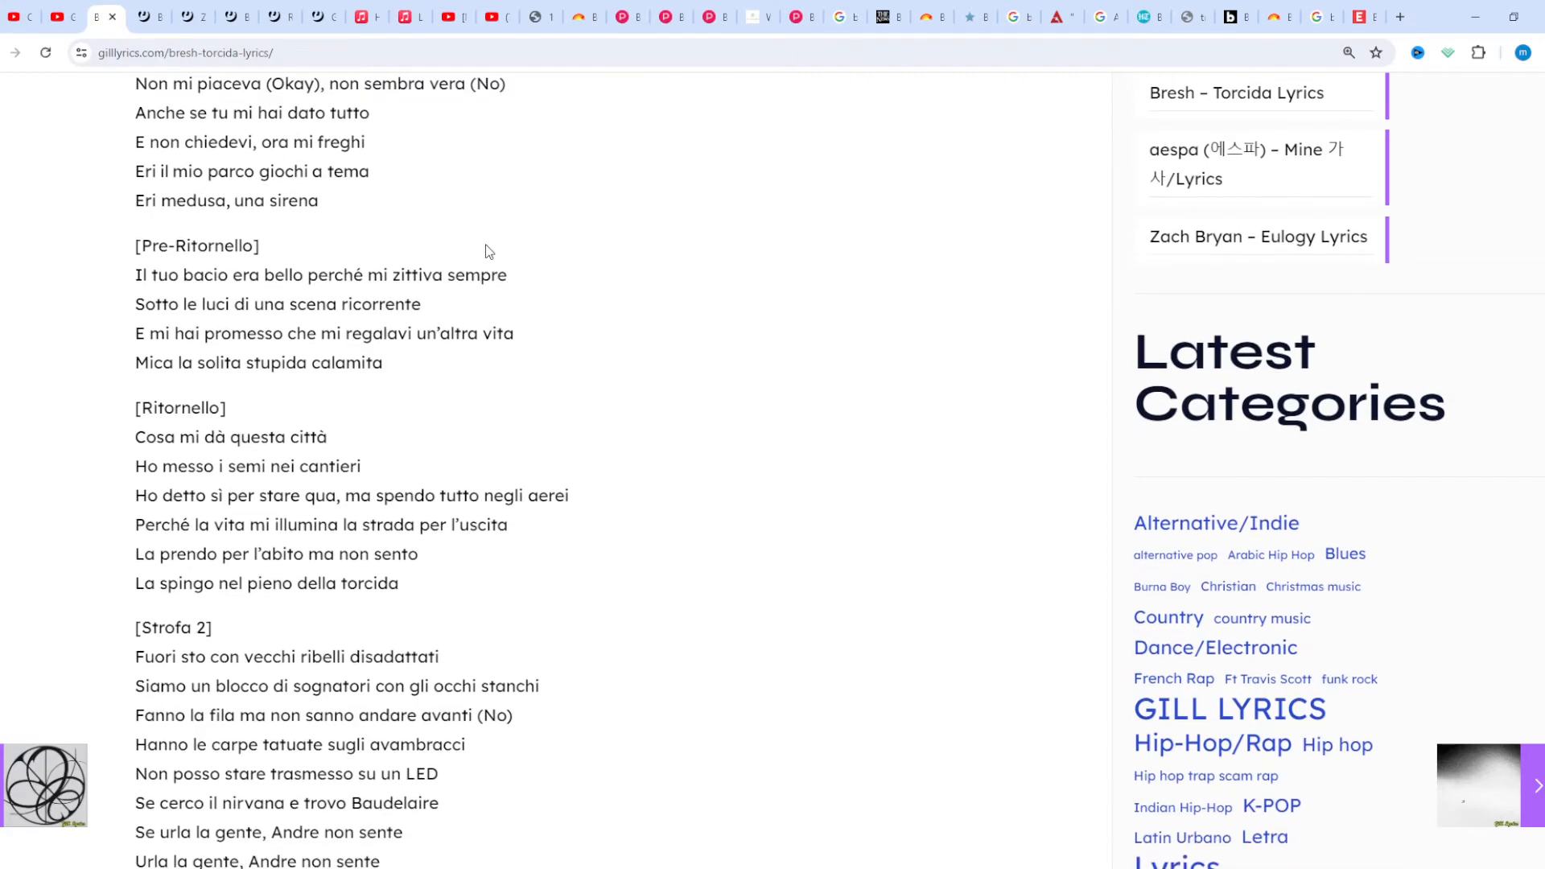
pyautogui.scroll(-3)
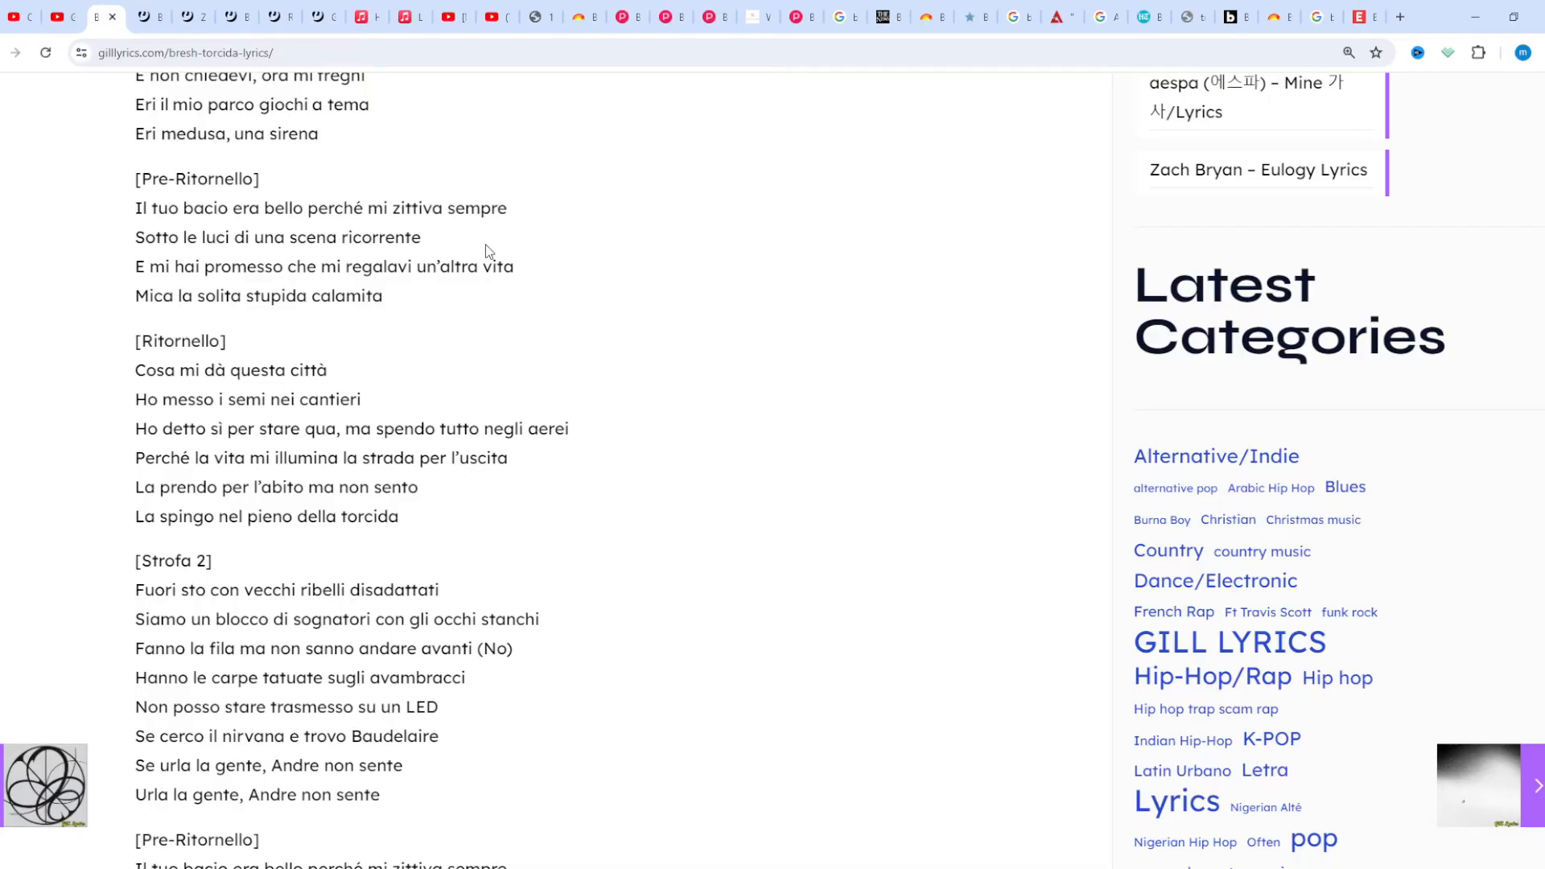
pyautogui.scroll(-3)
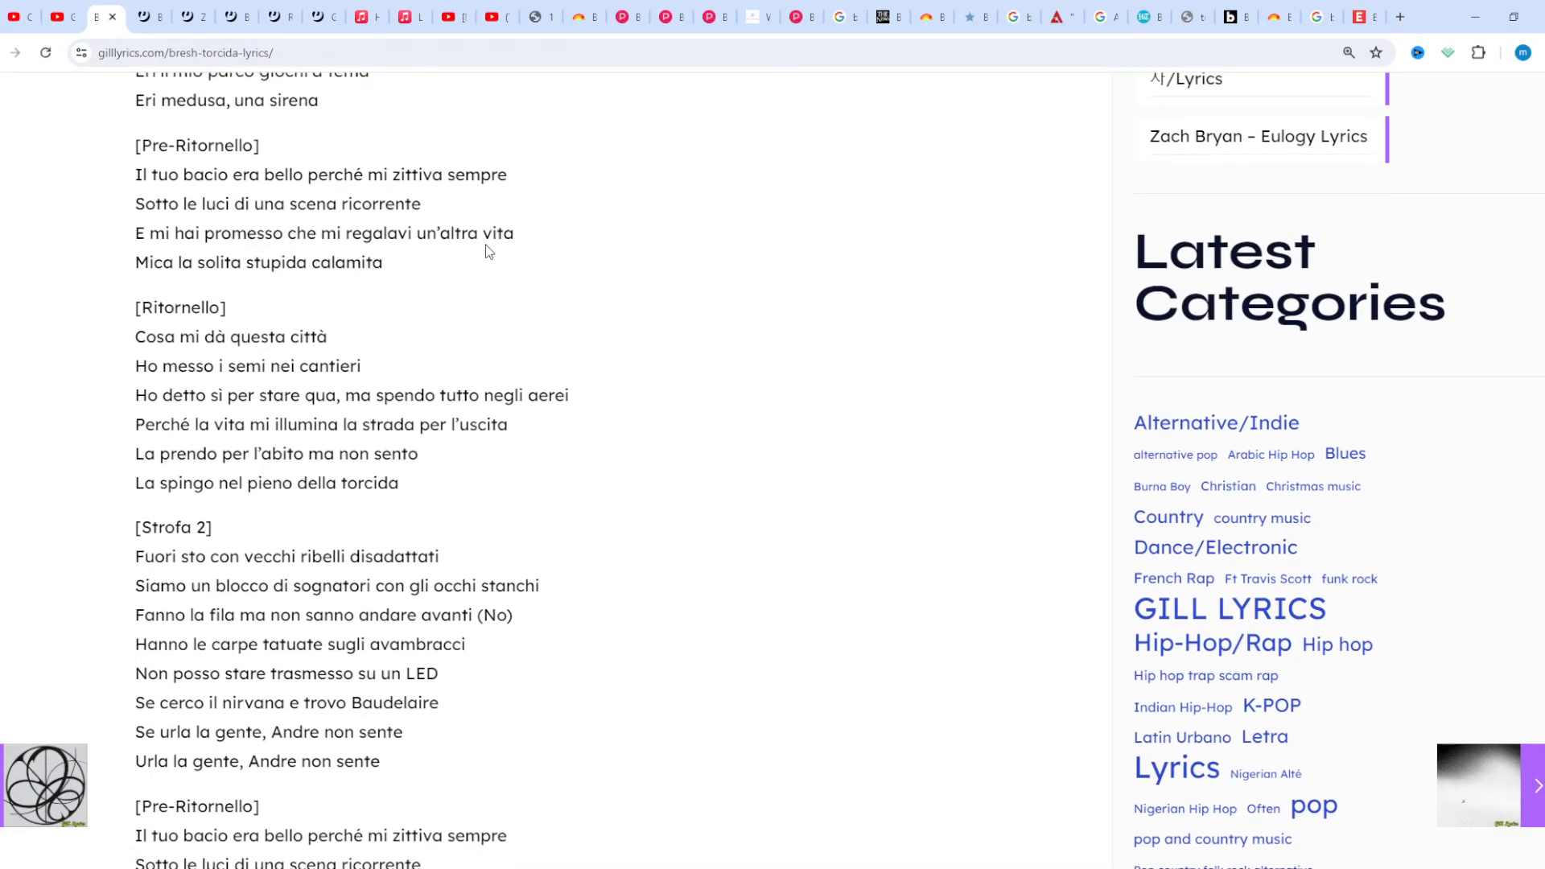
pyautogui.scroll(-3)
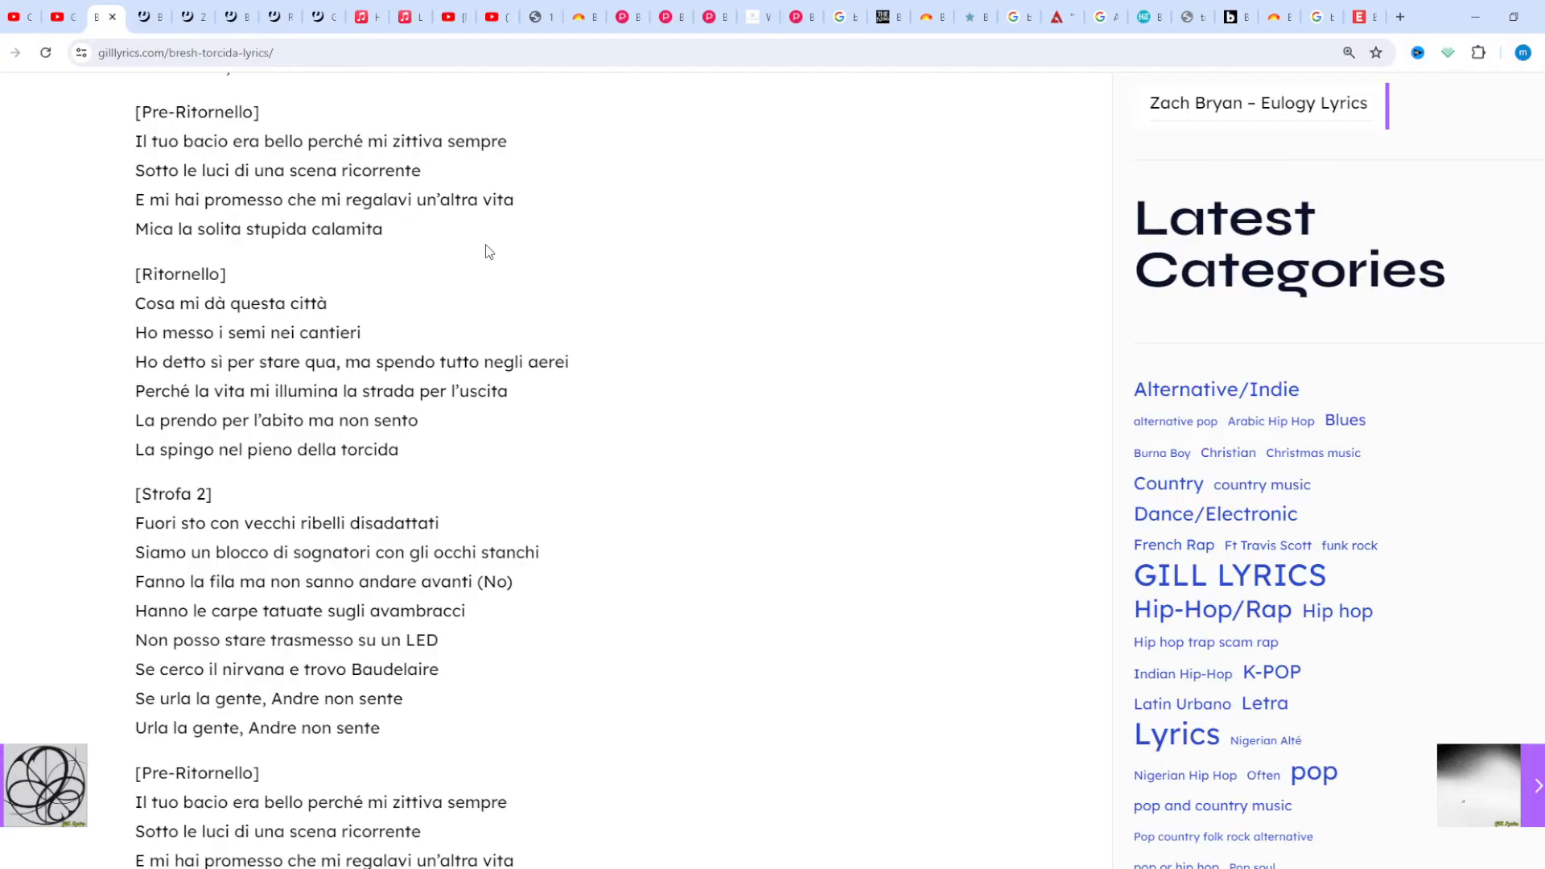
pyautogui.scroll(-3)
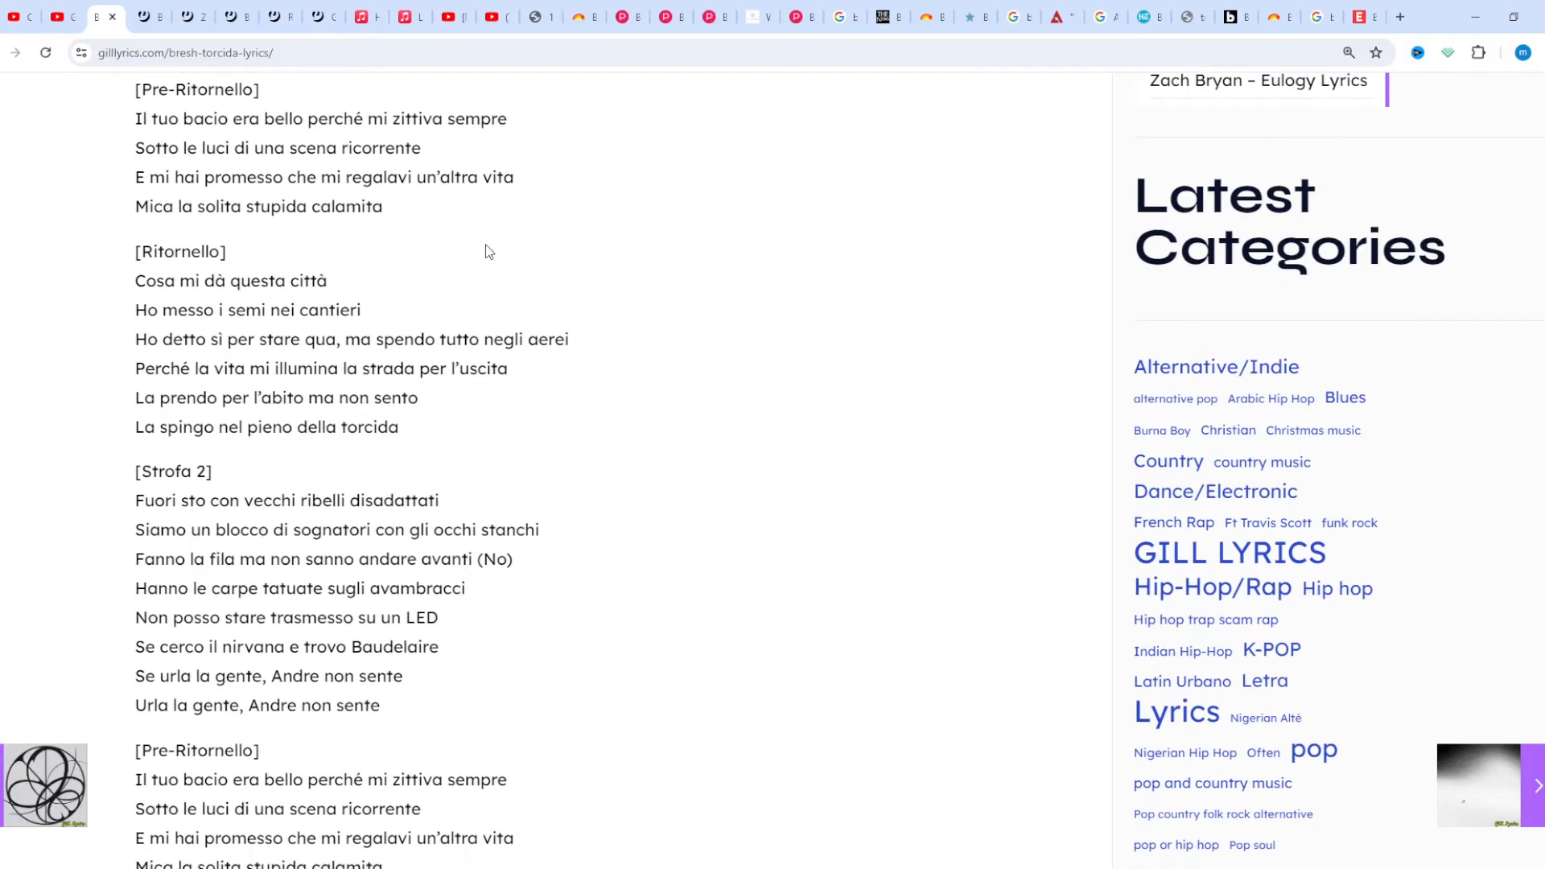
pyautogui.scroll(-3)
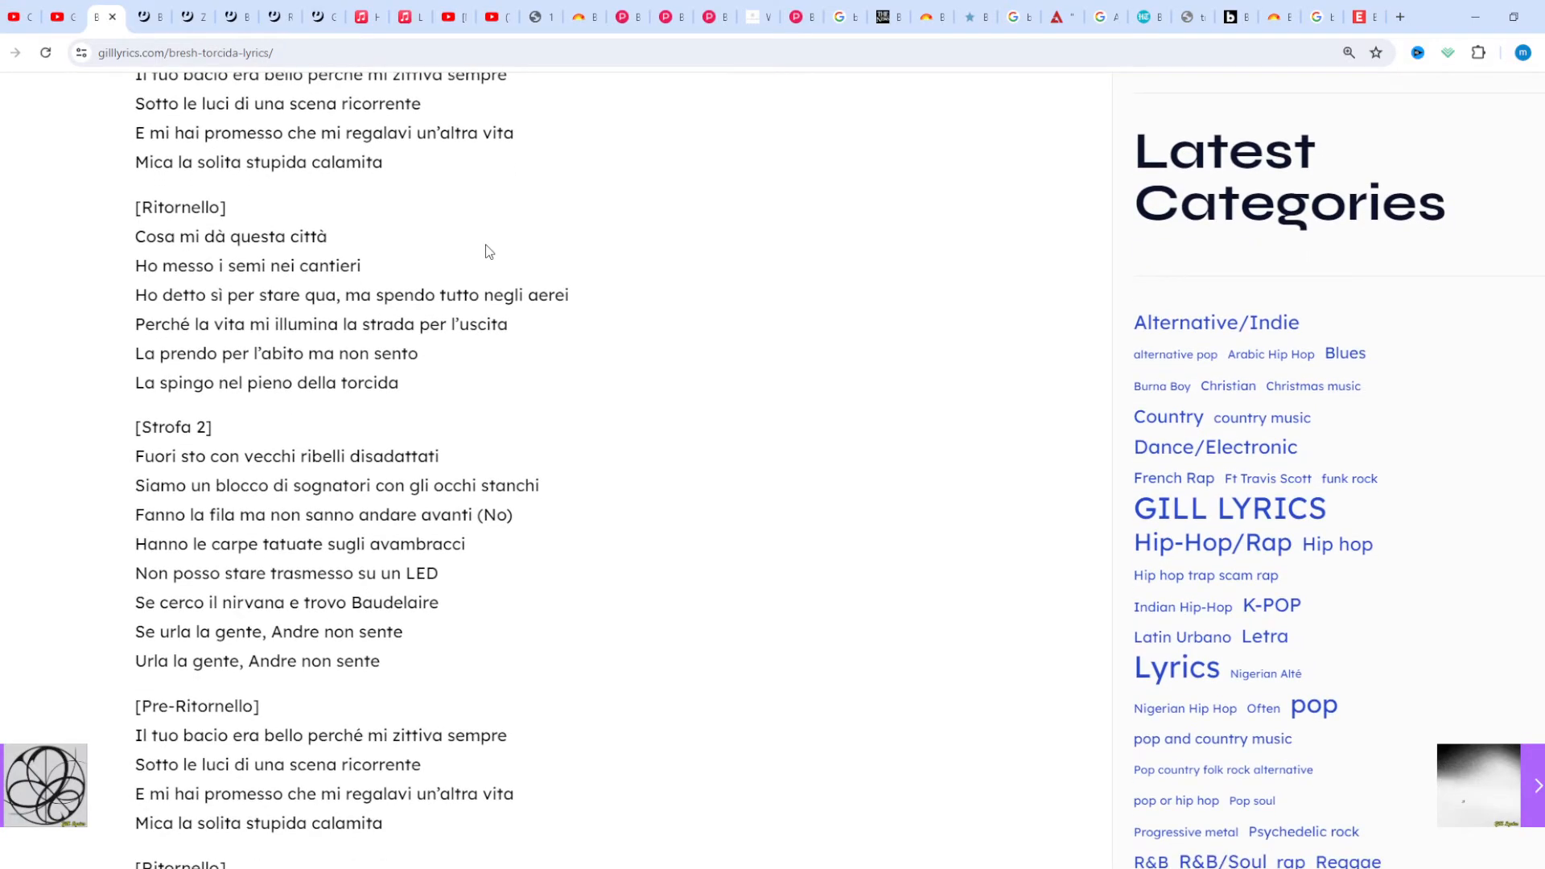
pyautogui.scroll(-3)
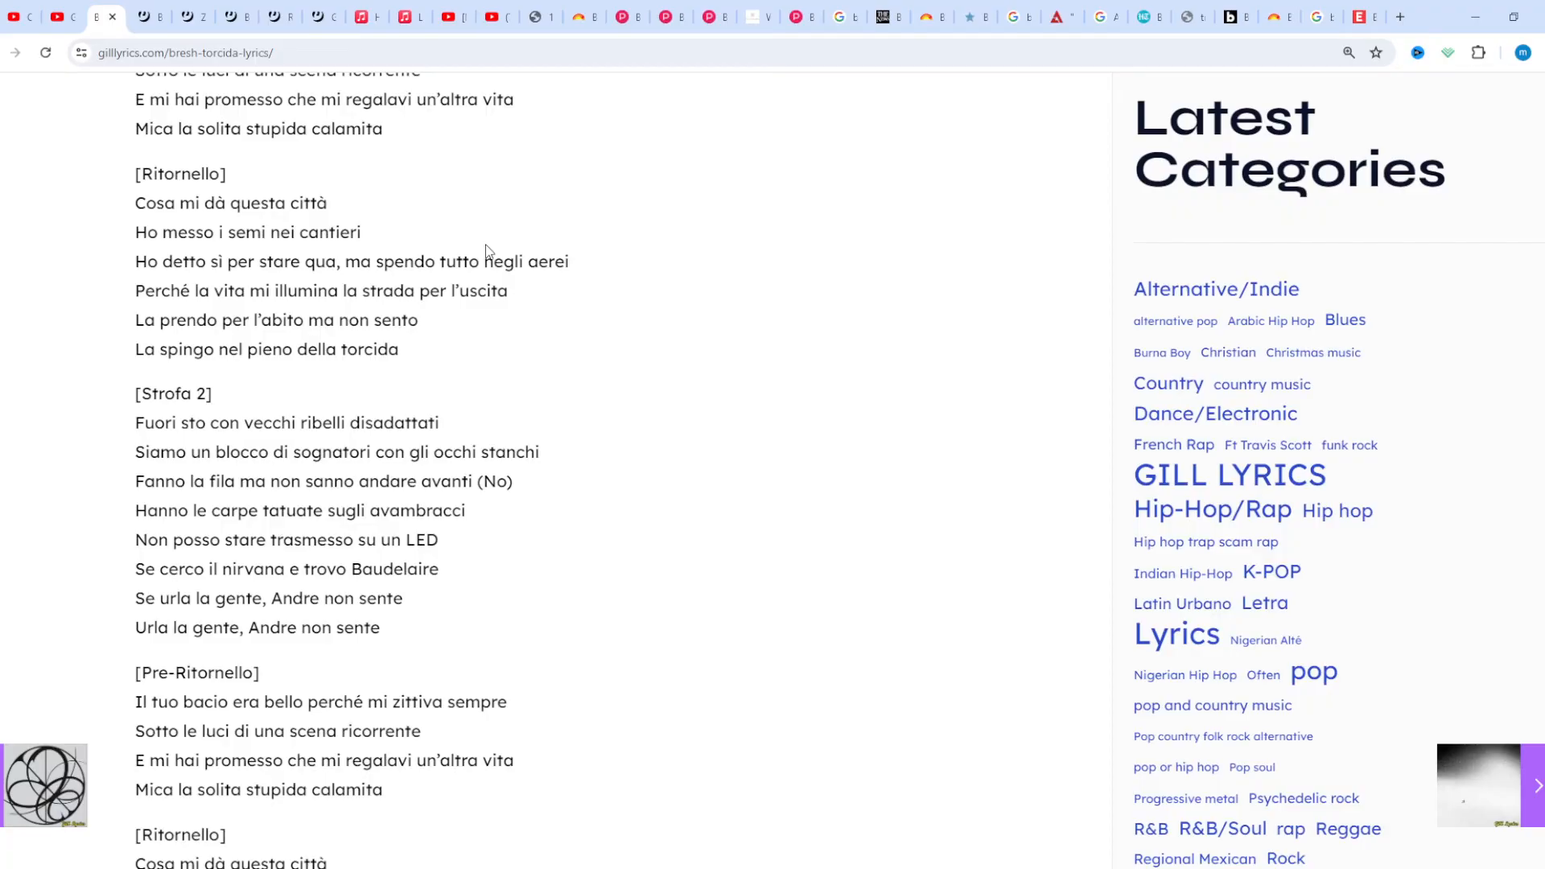
pyautogui.scroll(-3)
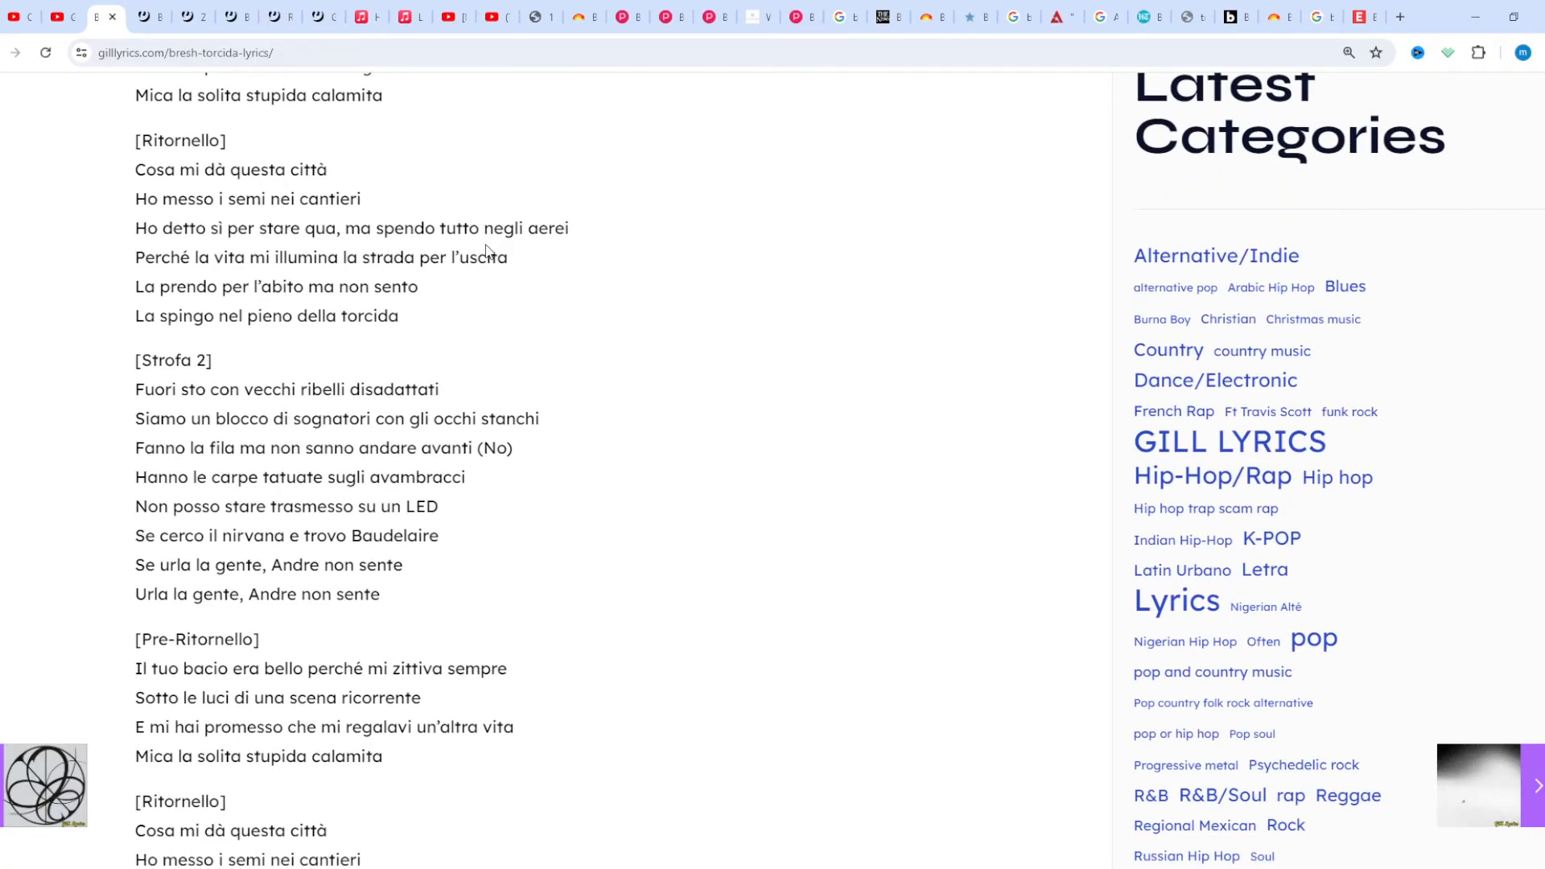
pyautogui.scroll(-3)
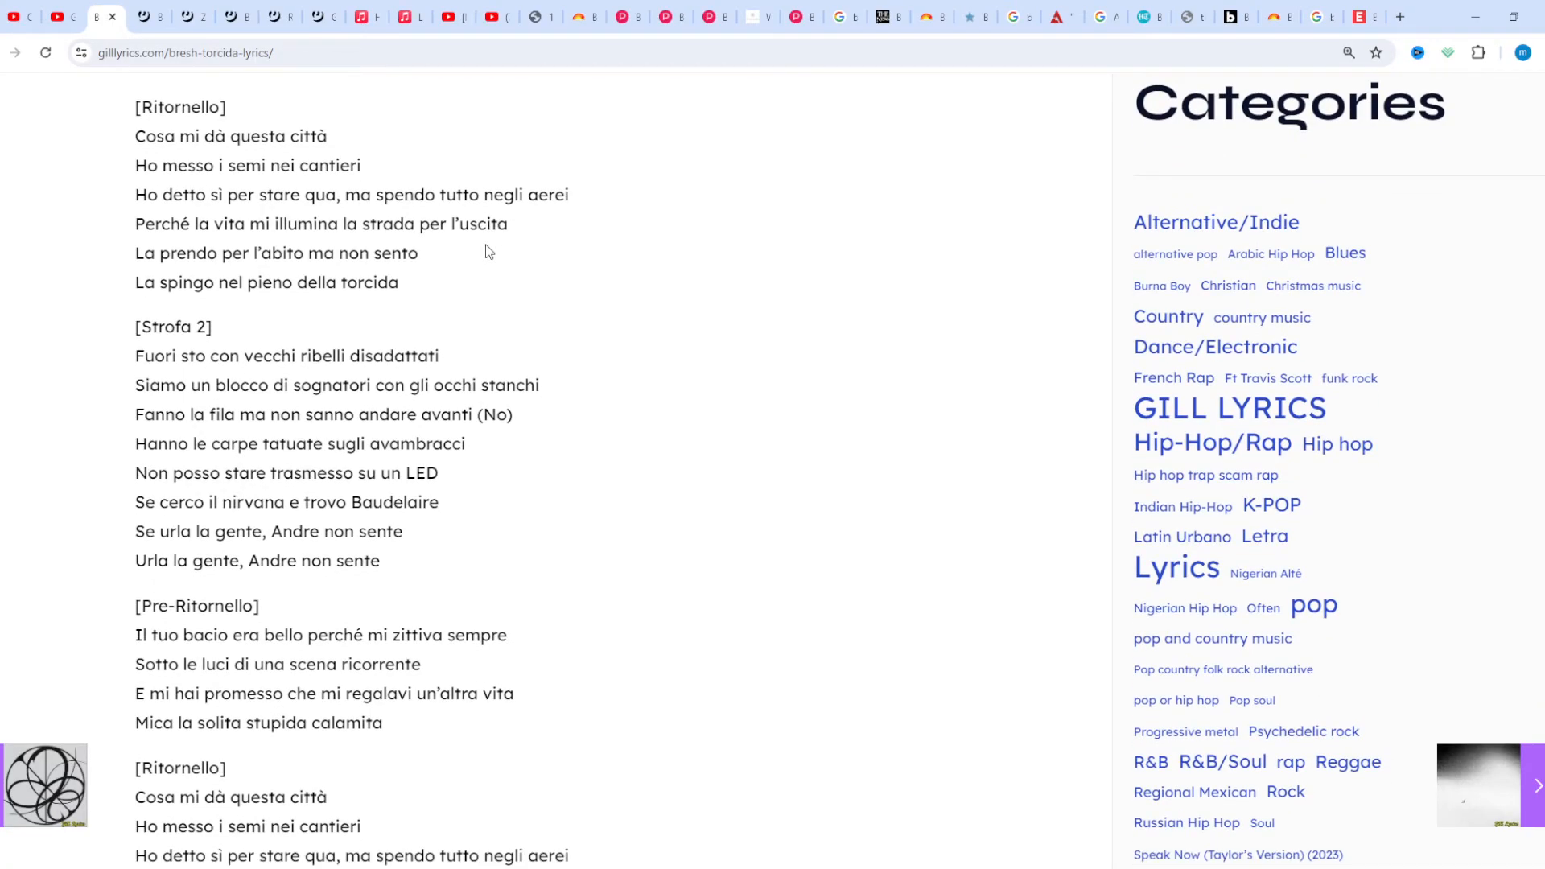
pyautogui.scroll(-3)
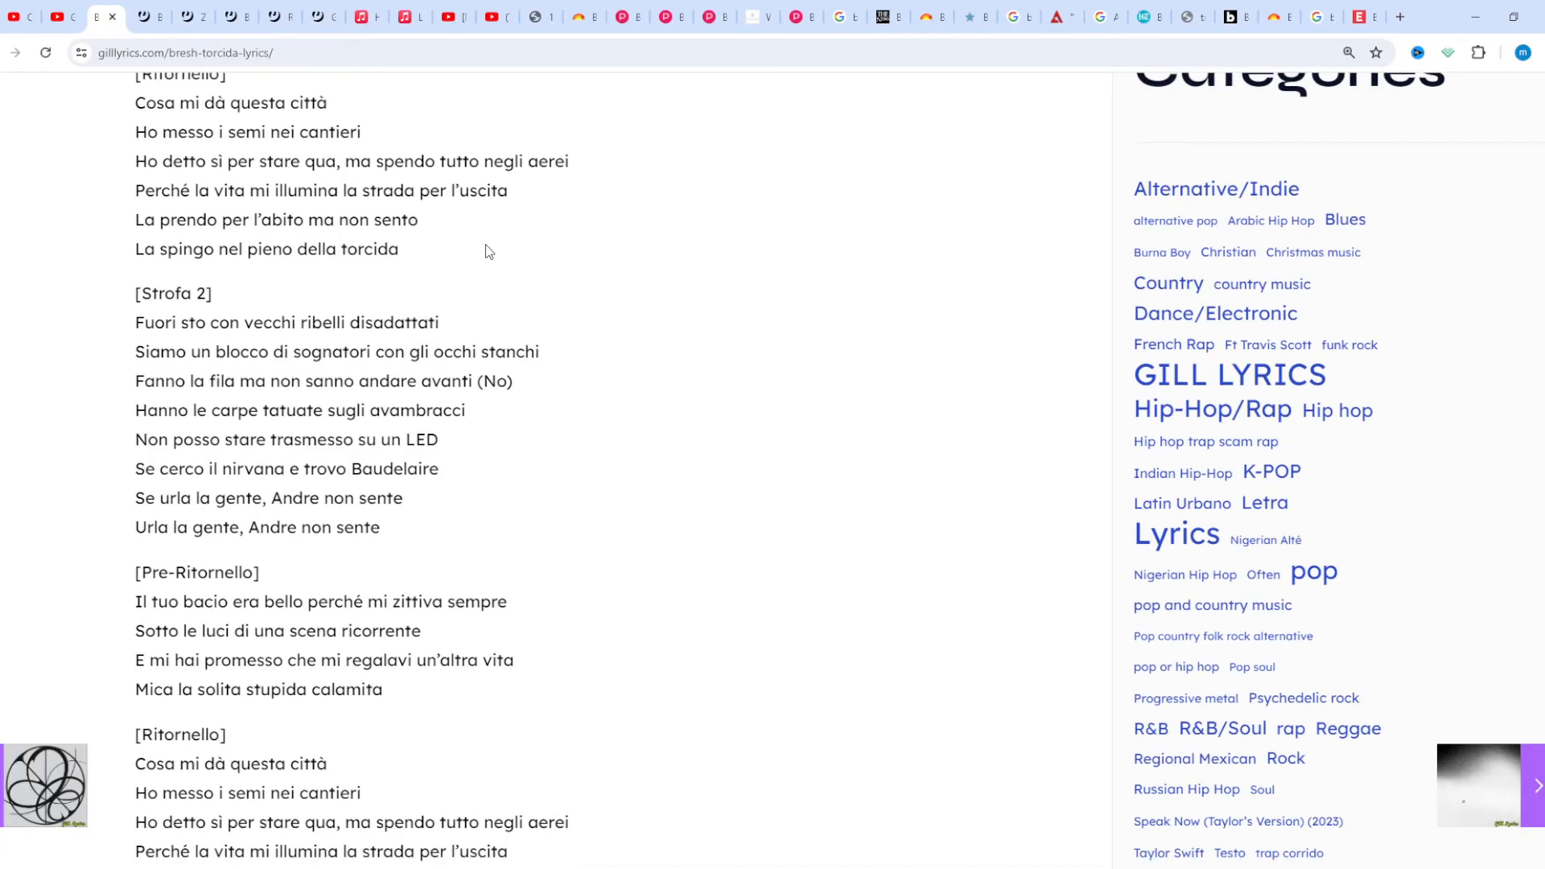
pyautogui.scroll(-3)
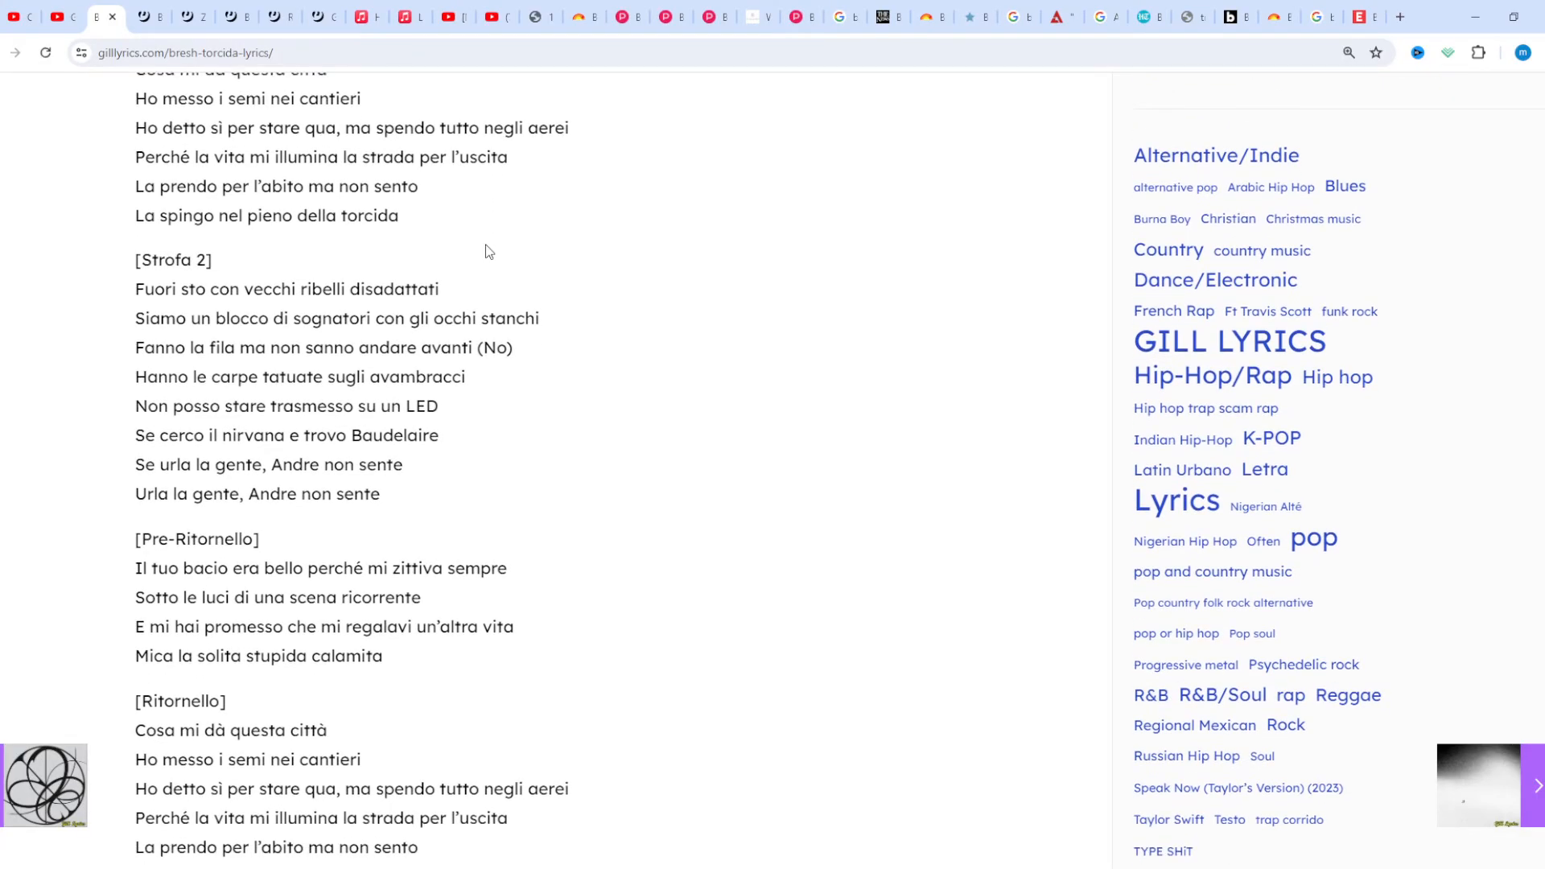
pyautogui.scroll(-3)
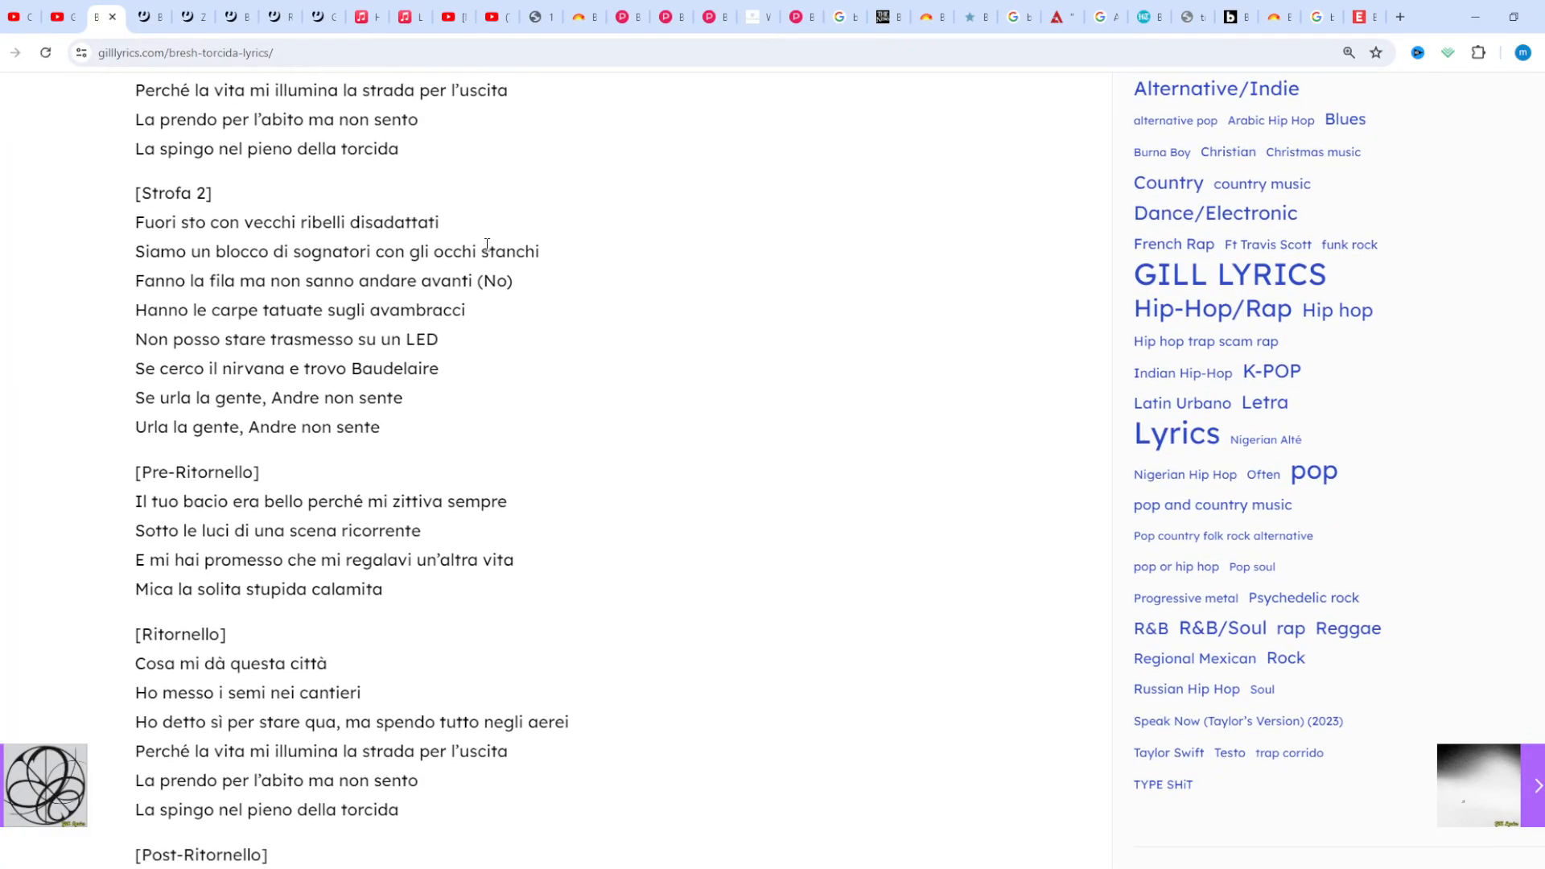
pyautogui.scroll(-3)
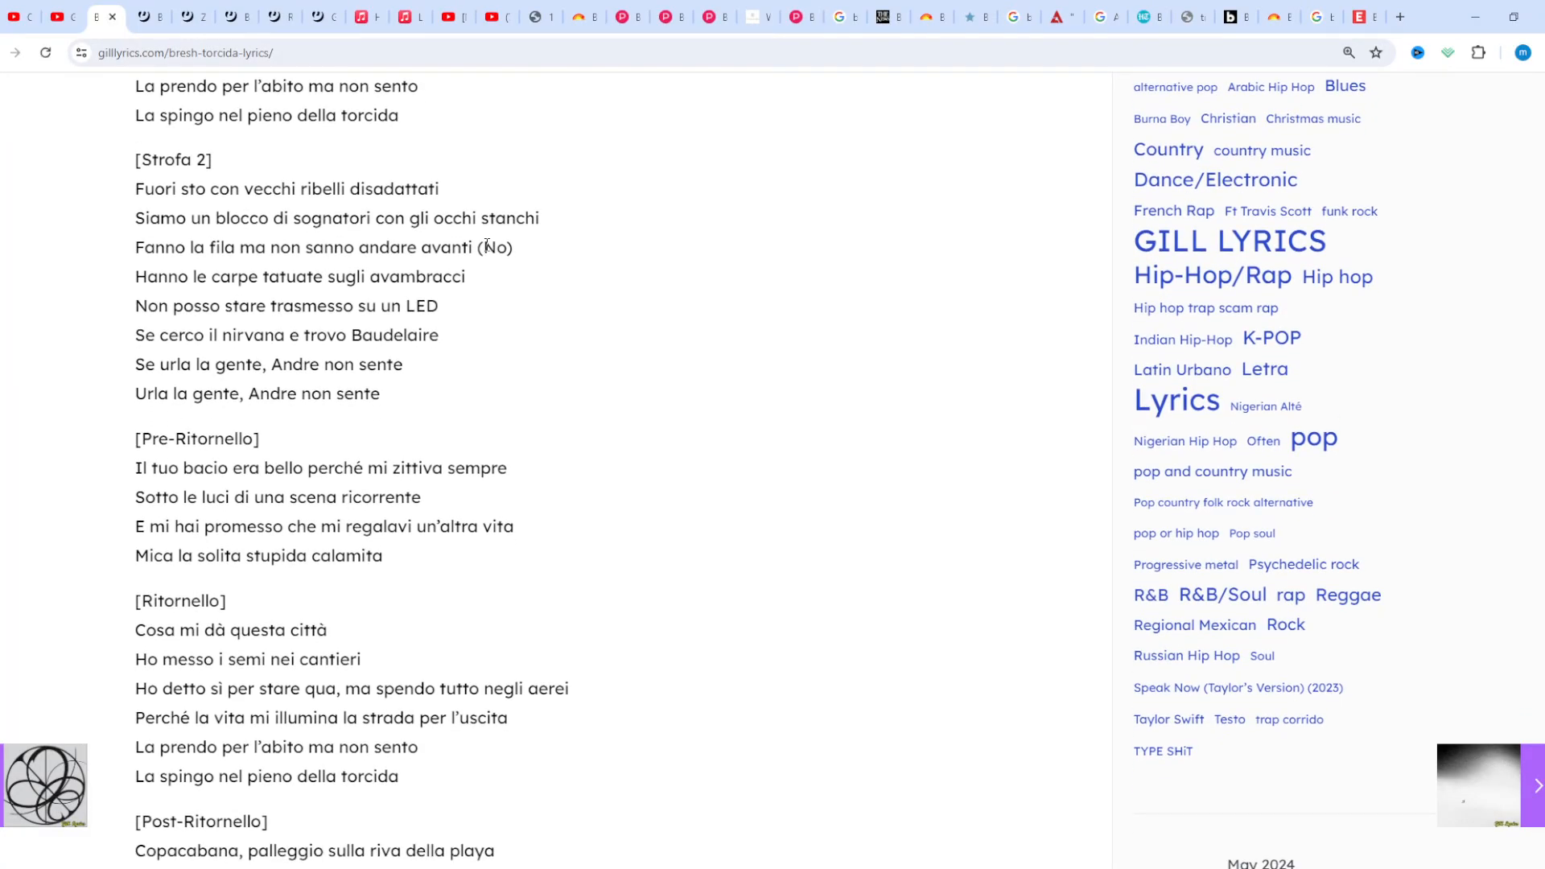
pyautogui.scroll(-3)
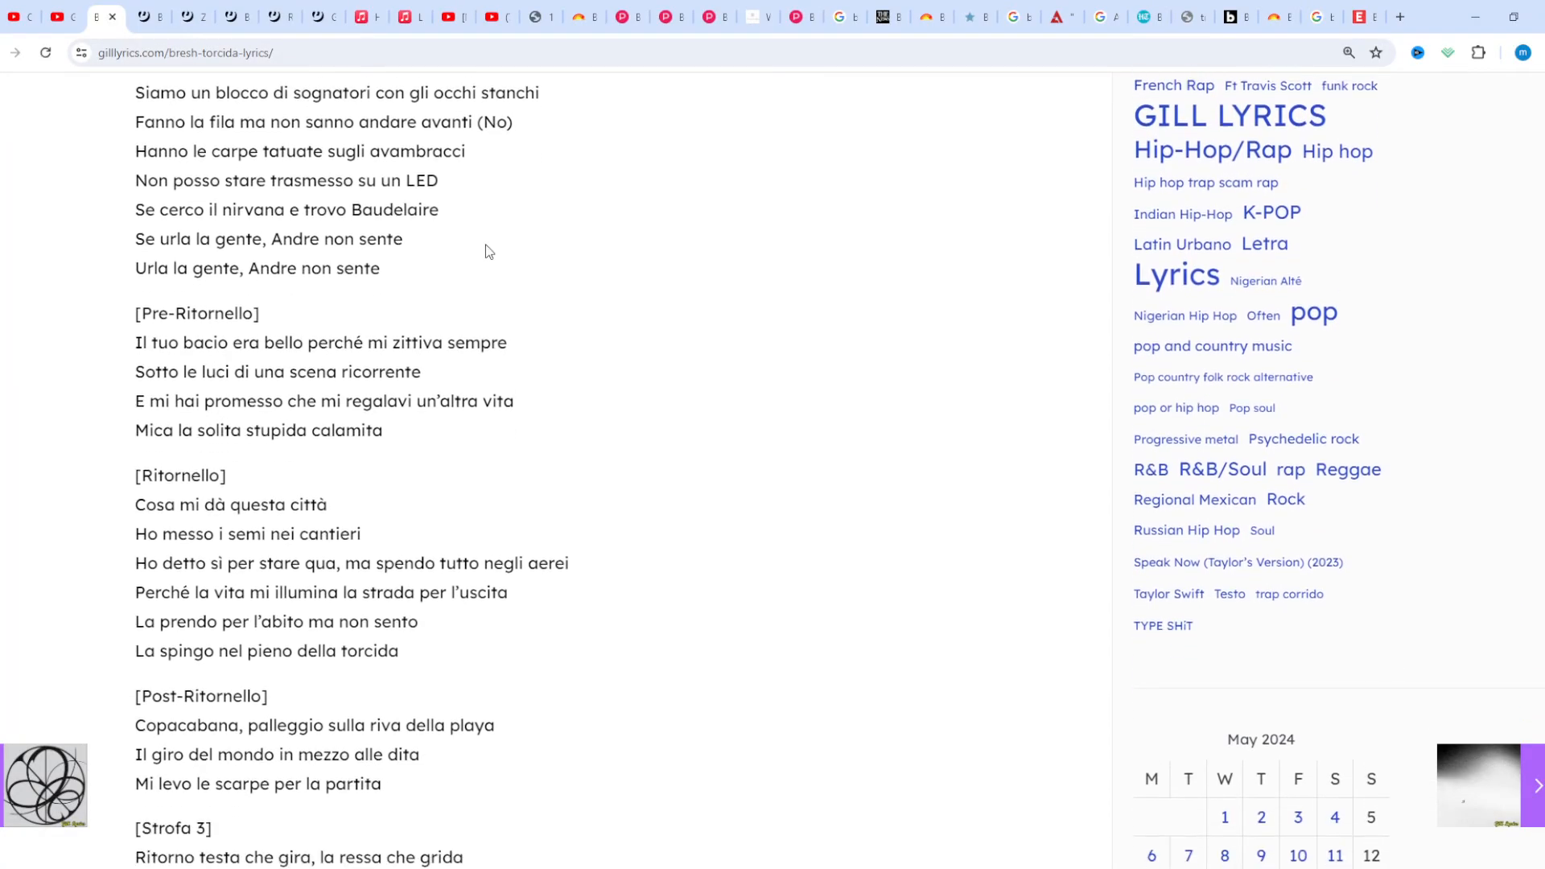
pyautogui.scroll(-3)
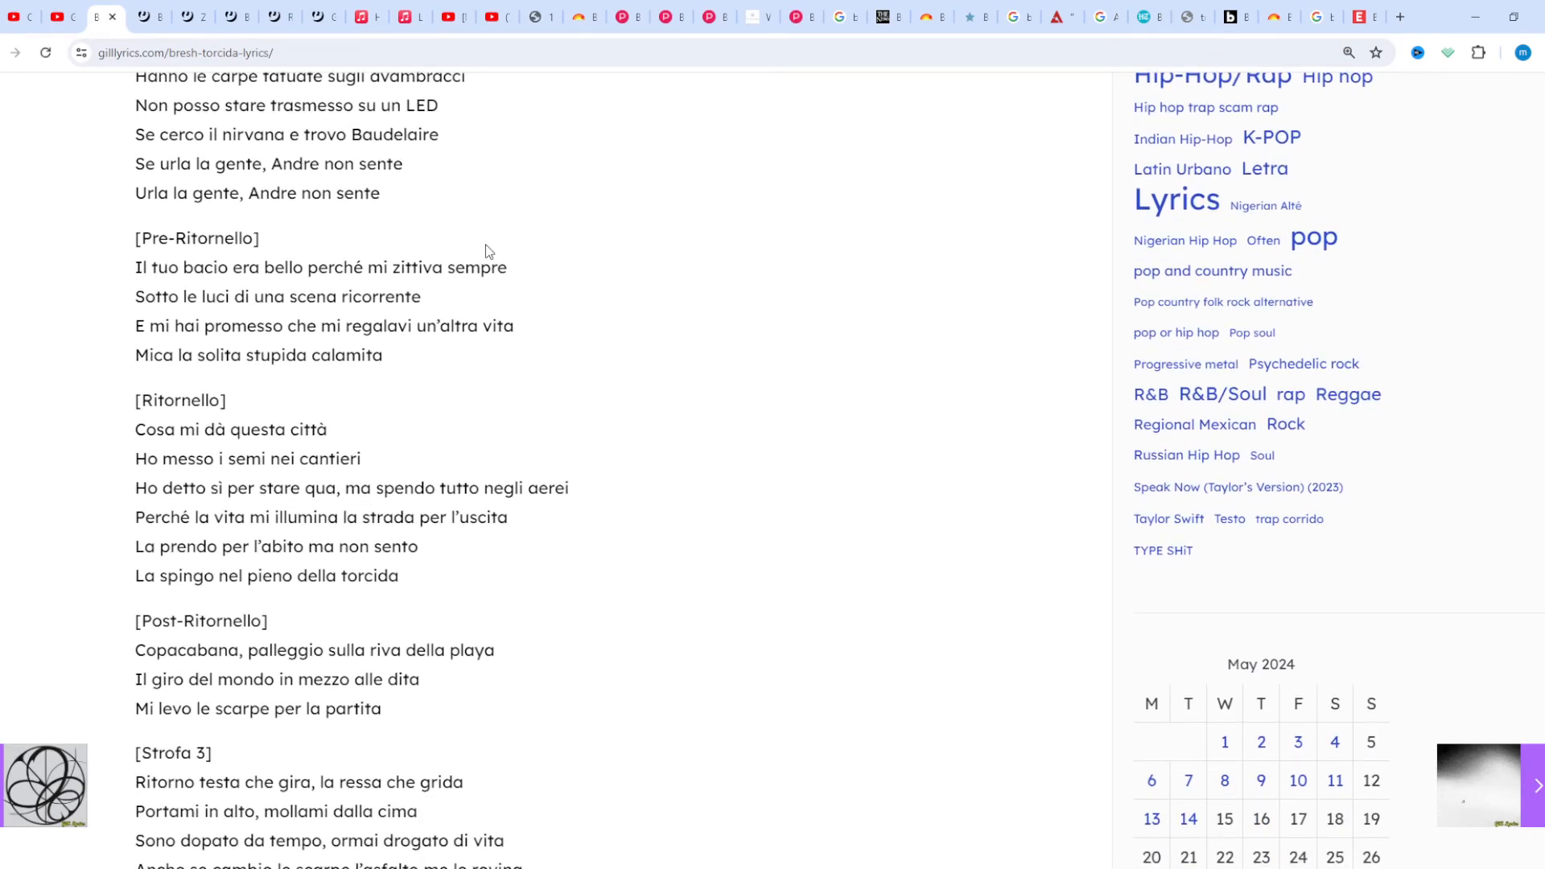
pyautogui.scroll(3)
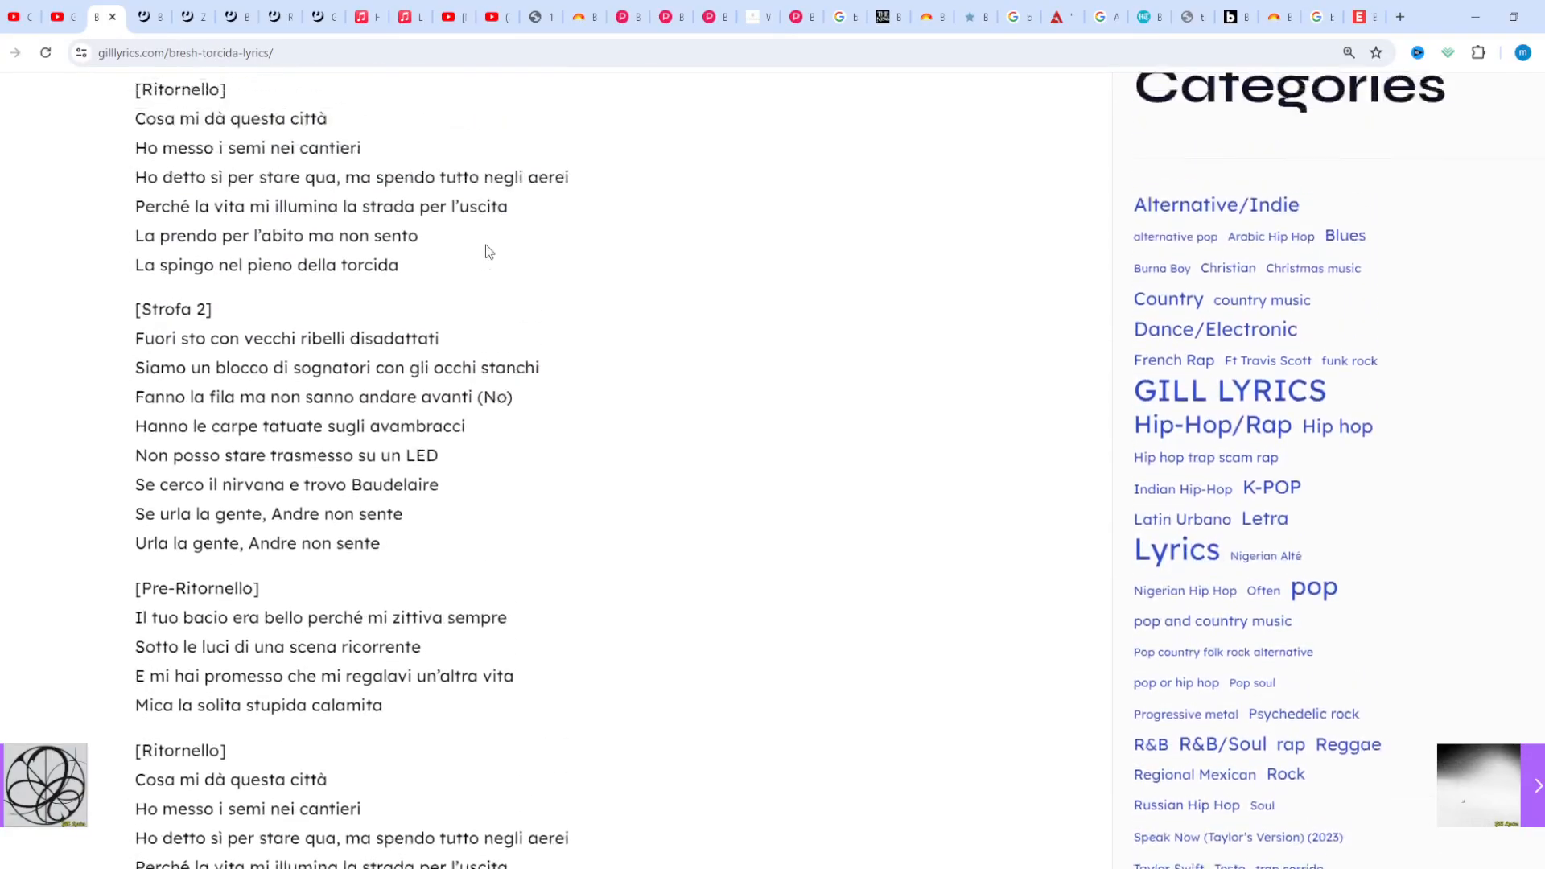
pyautogui.scroll(3)
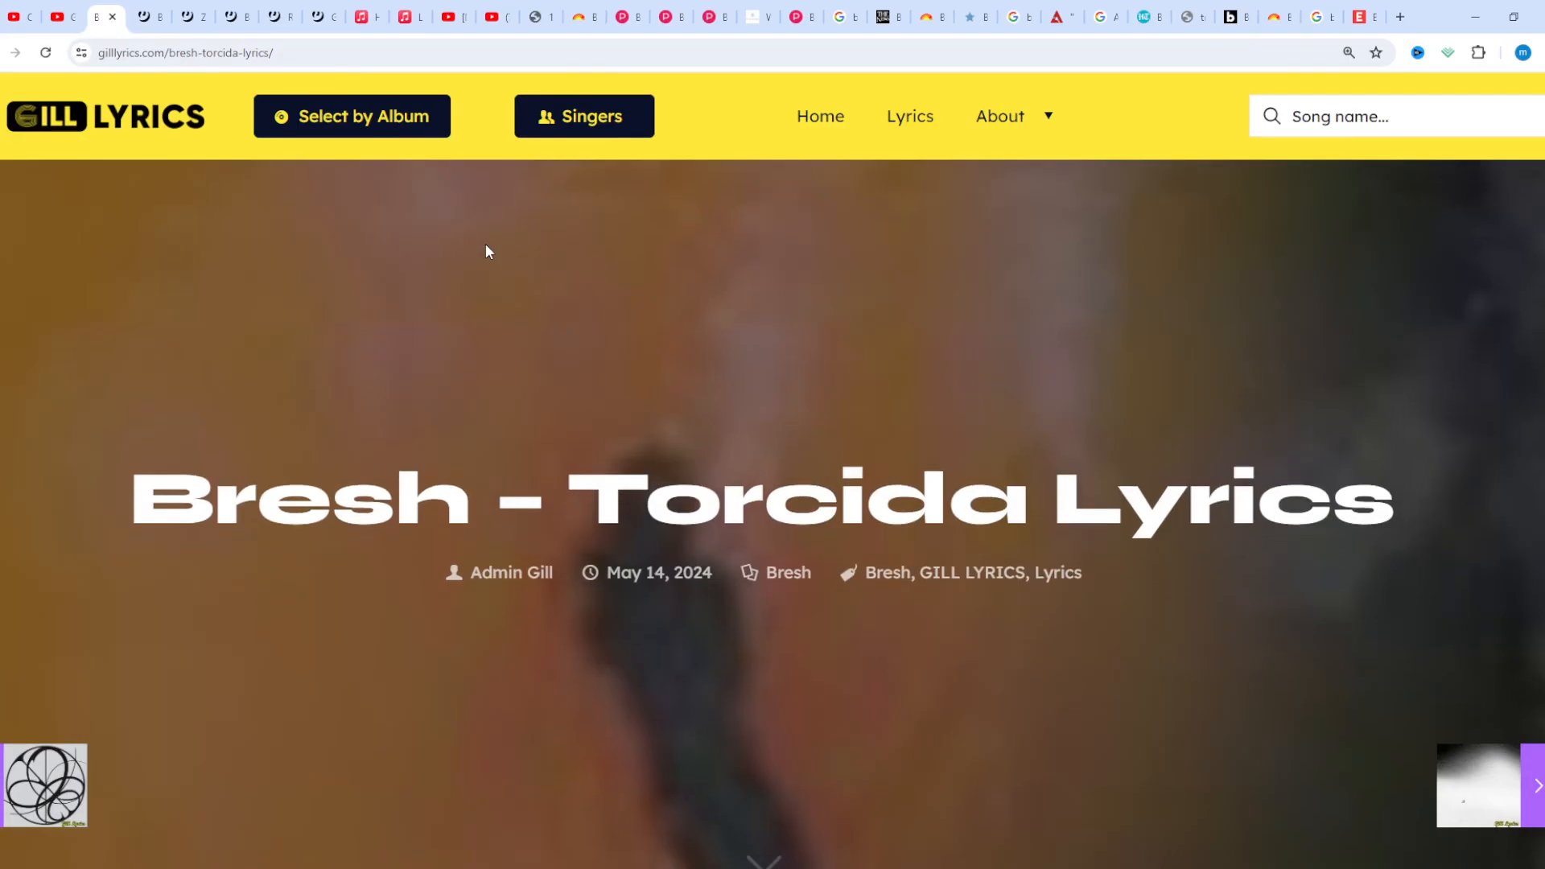
pyautogui.scroll(-3)
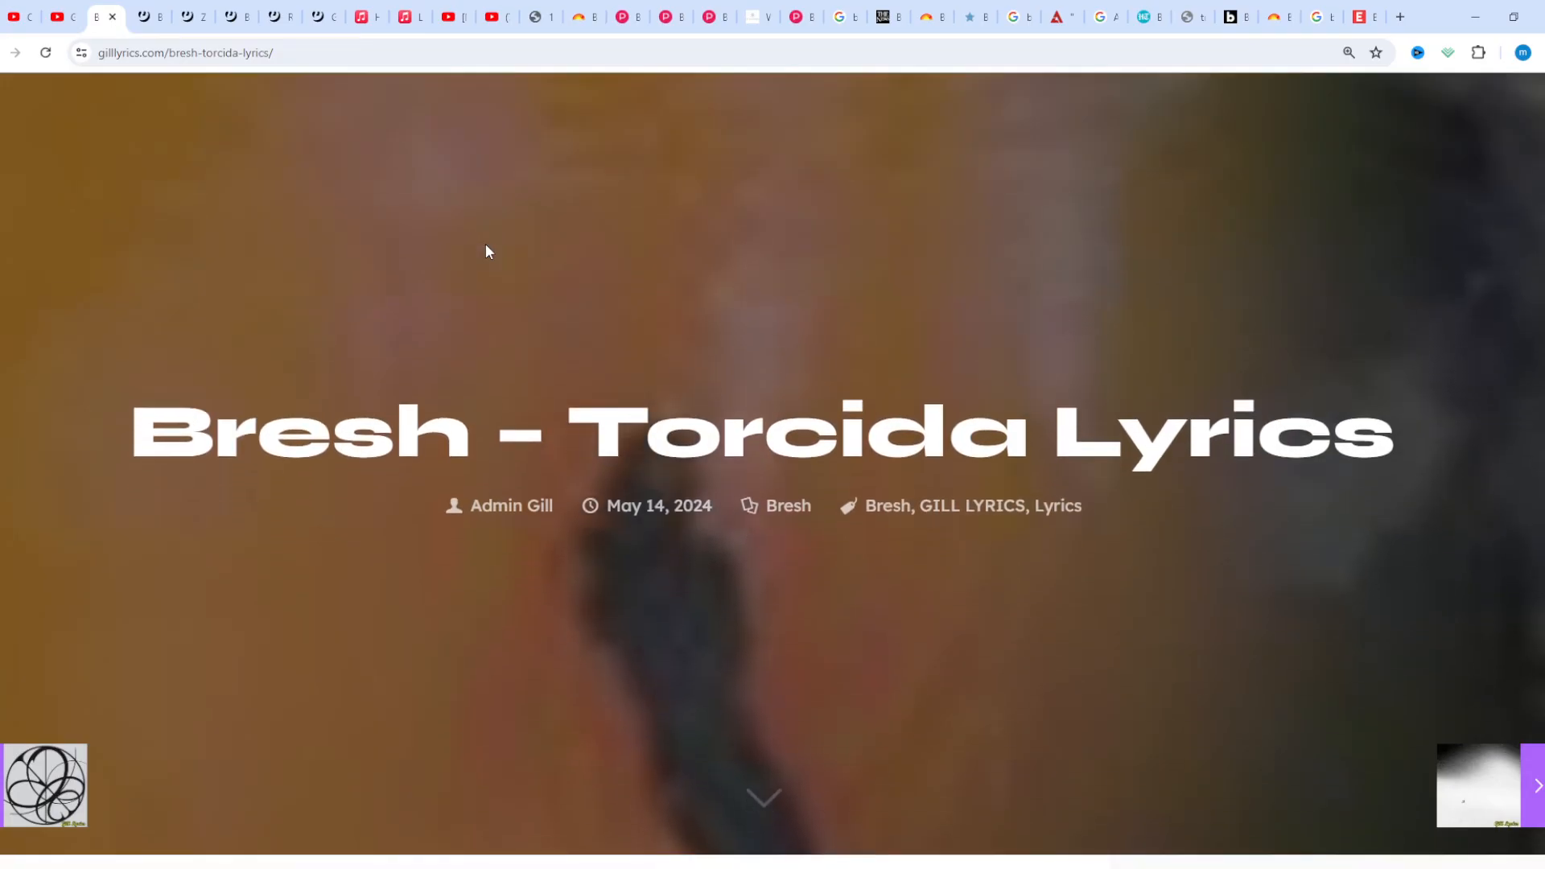
pyautogui.scroll(-3)
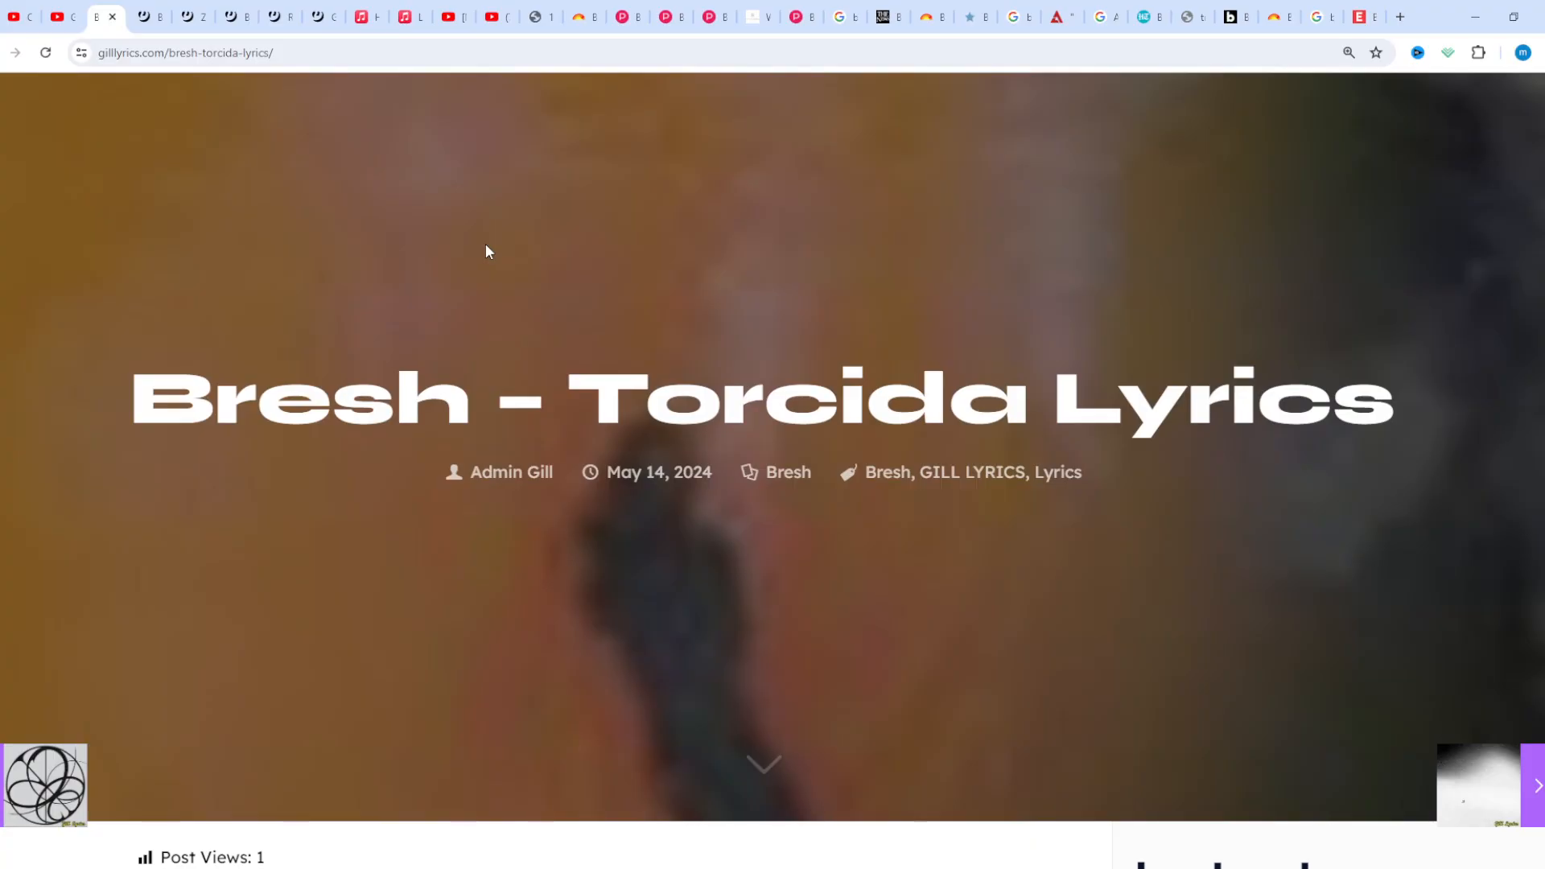
pyautogui.scroll(-3)
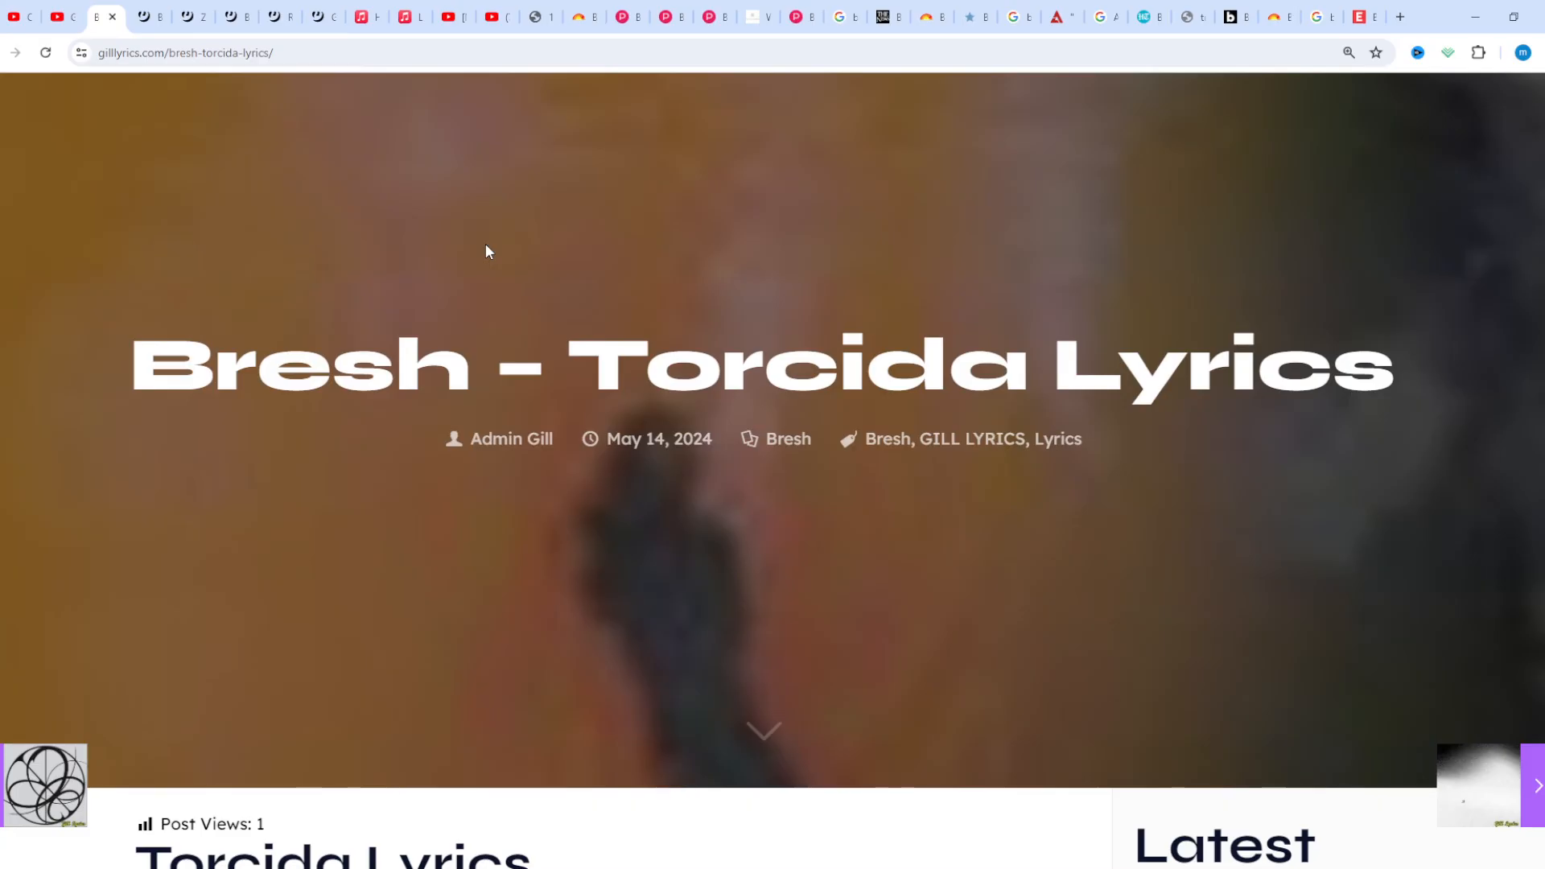
pyautogui.scroll(-3)
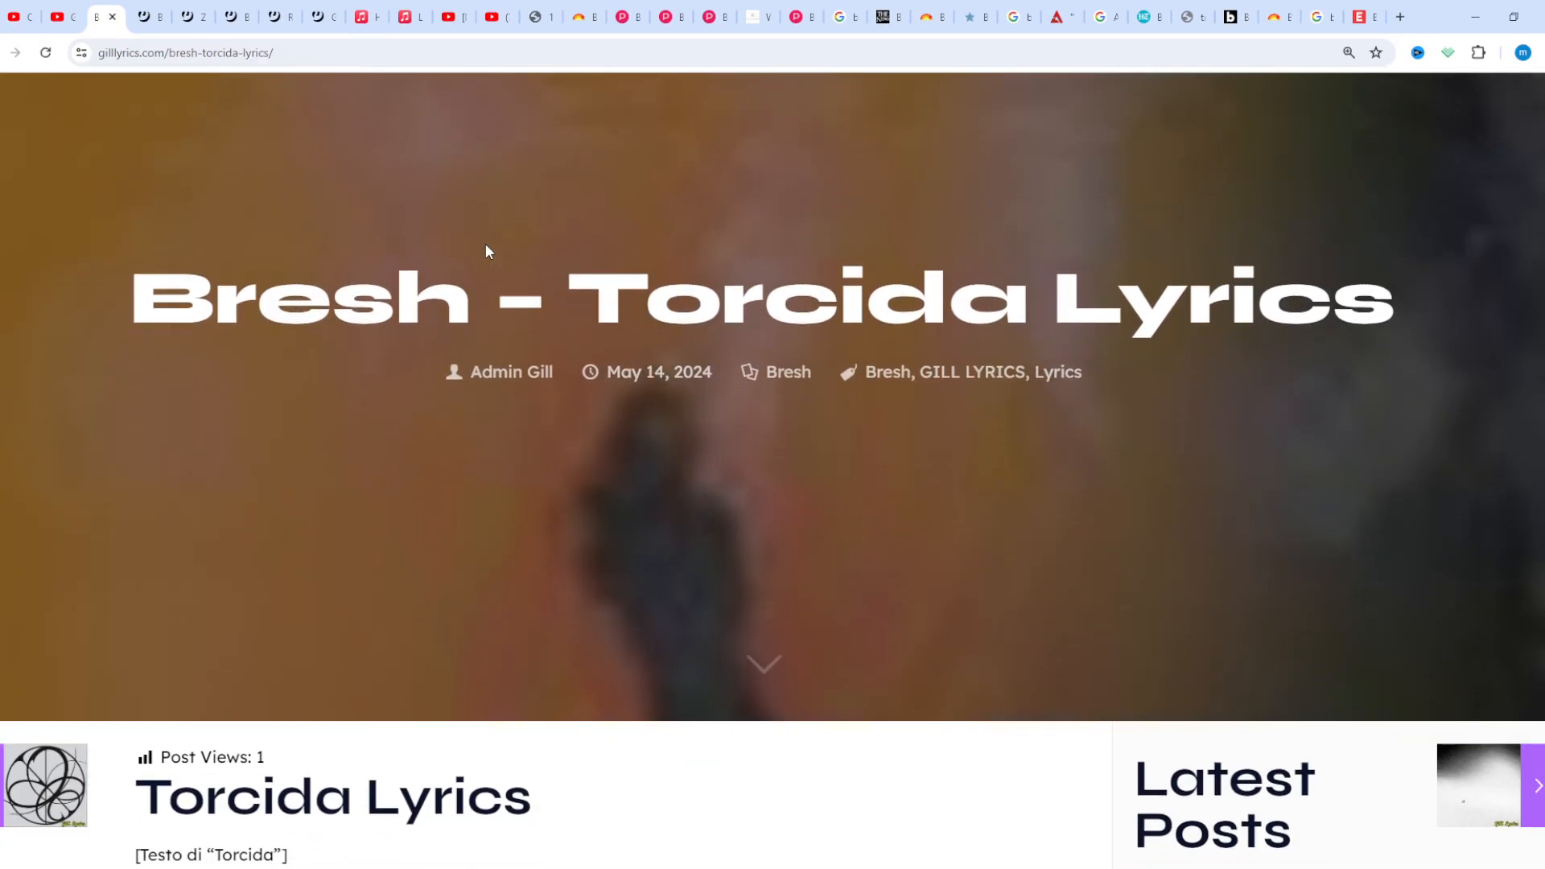
pyautogui.scroll(-3)
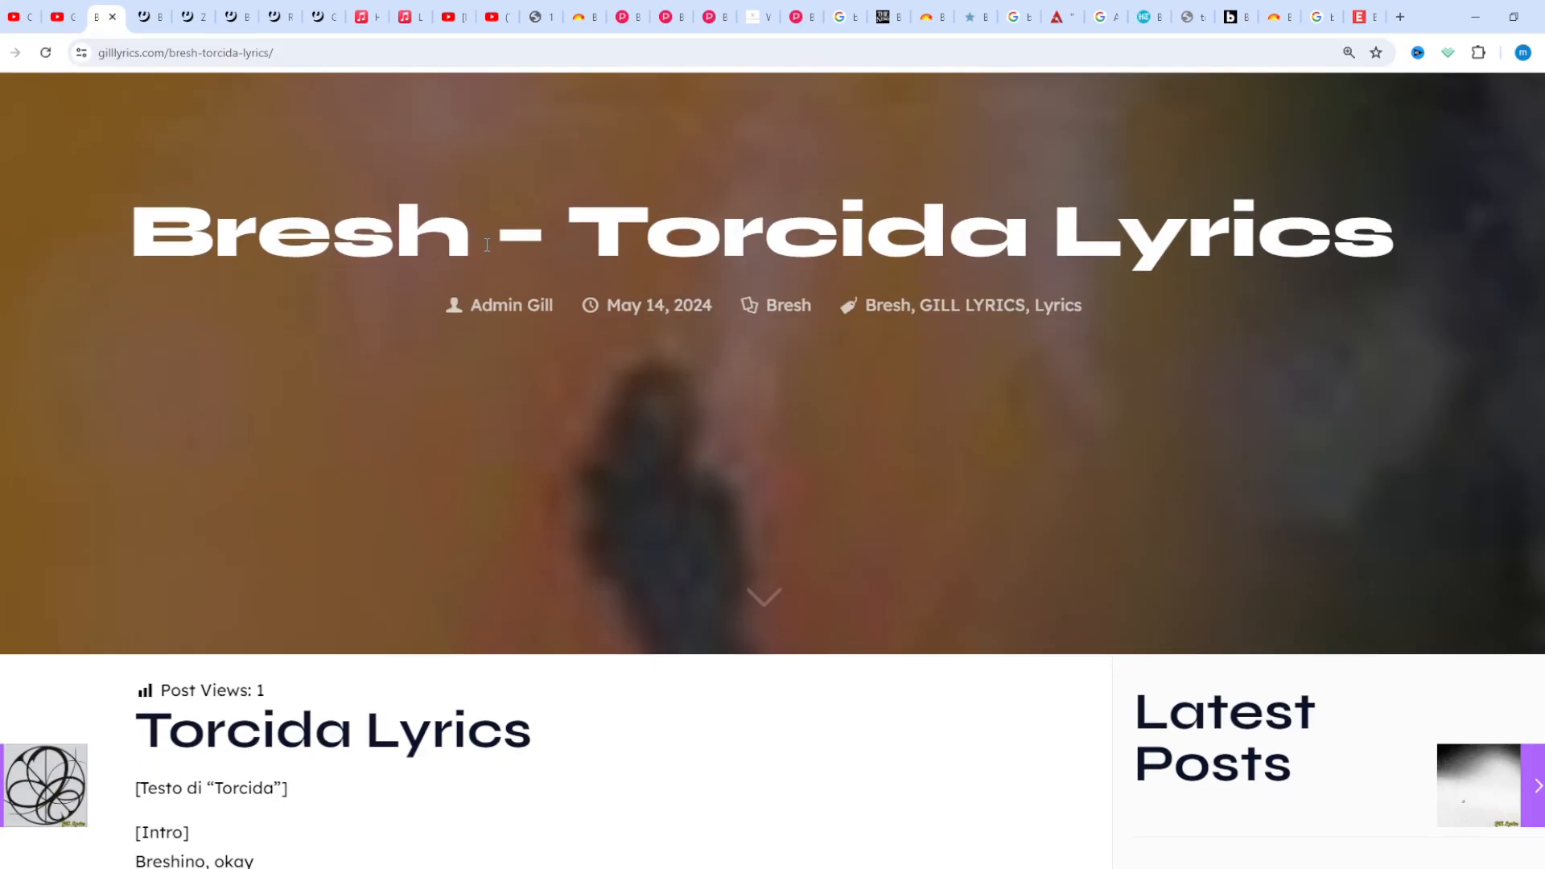
pyautogui.scroll(-3)
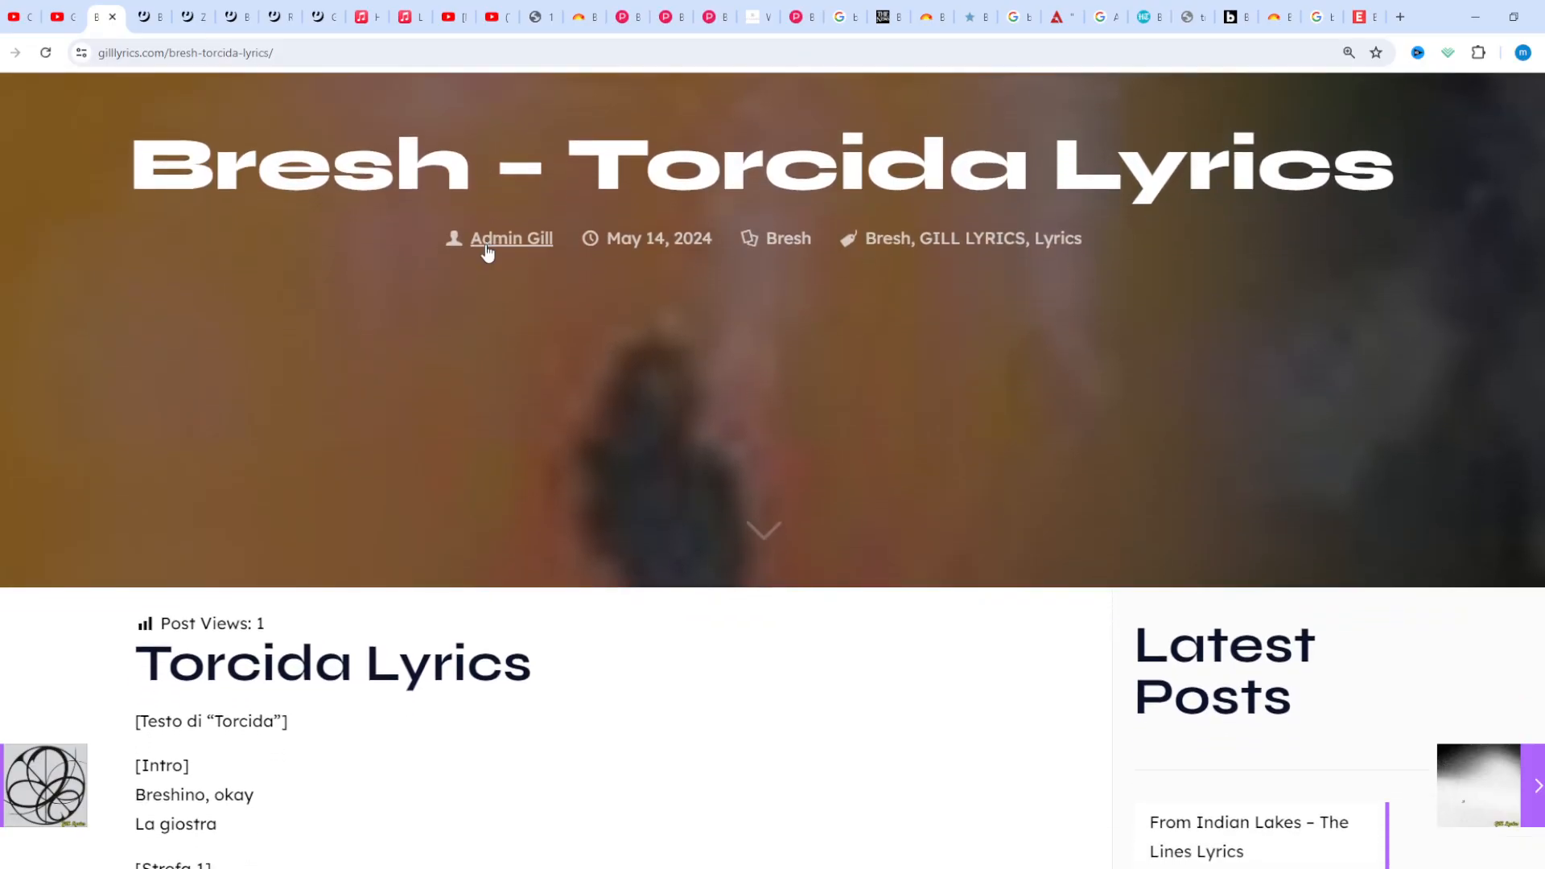
pyautogui.scroll(-3)
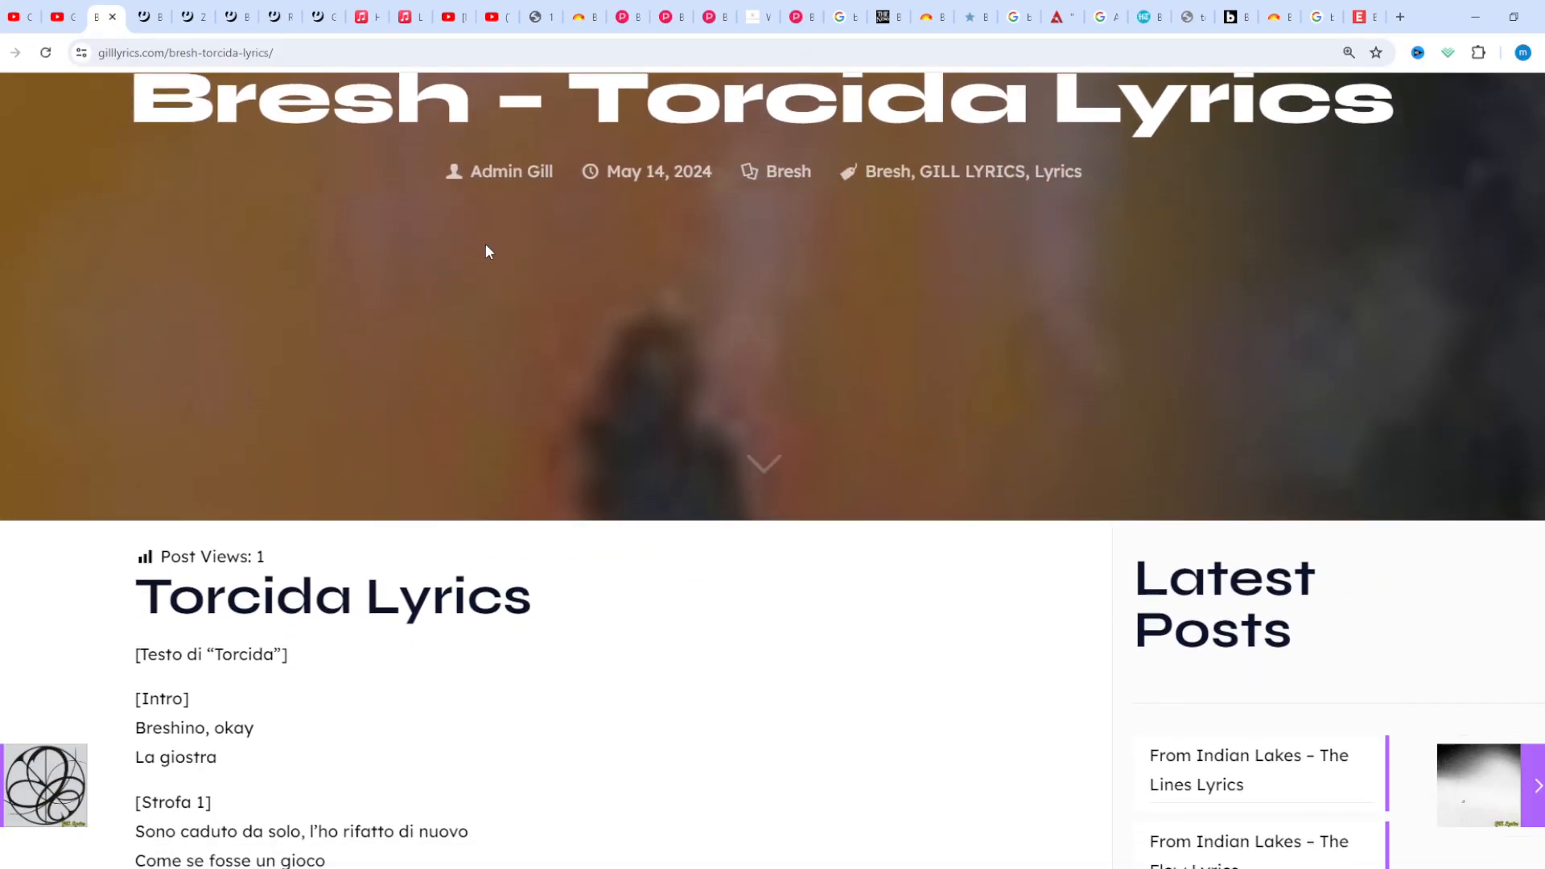
pyautogui.scroll(-3)
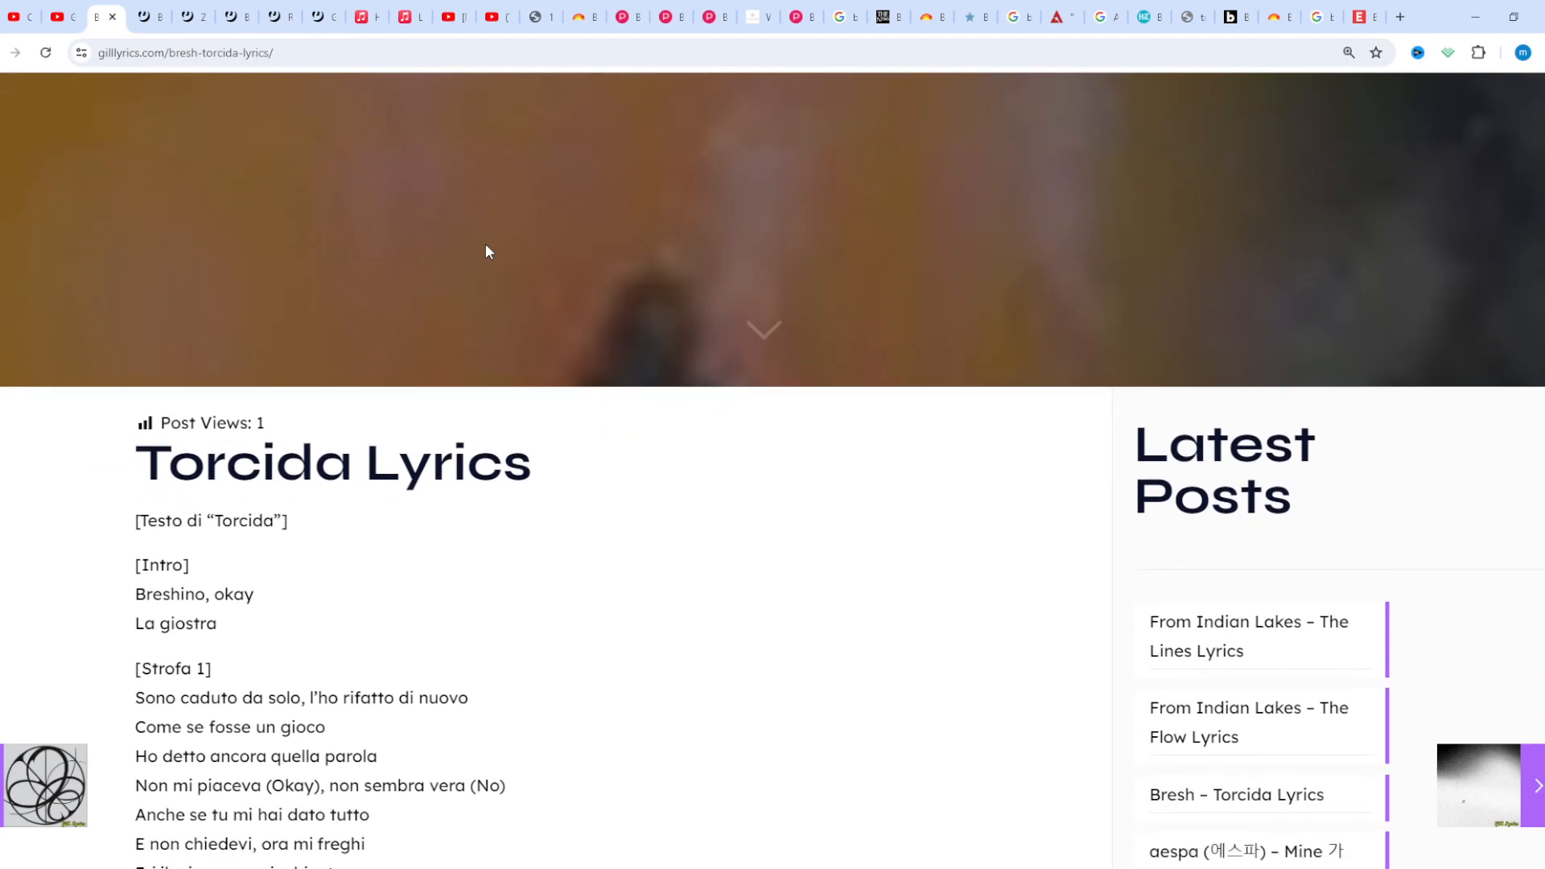
pyautogui.scroll(-3)
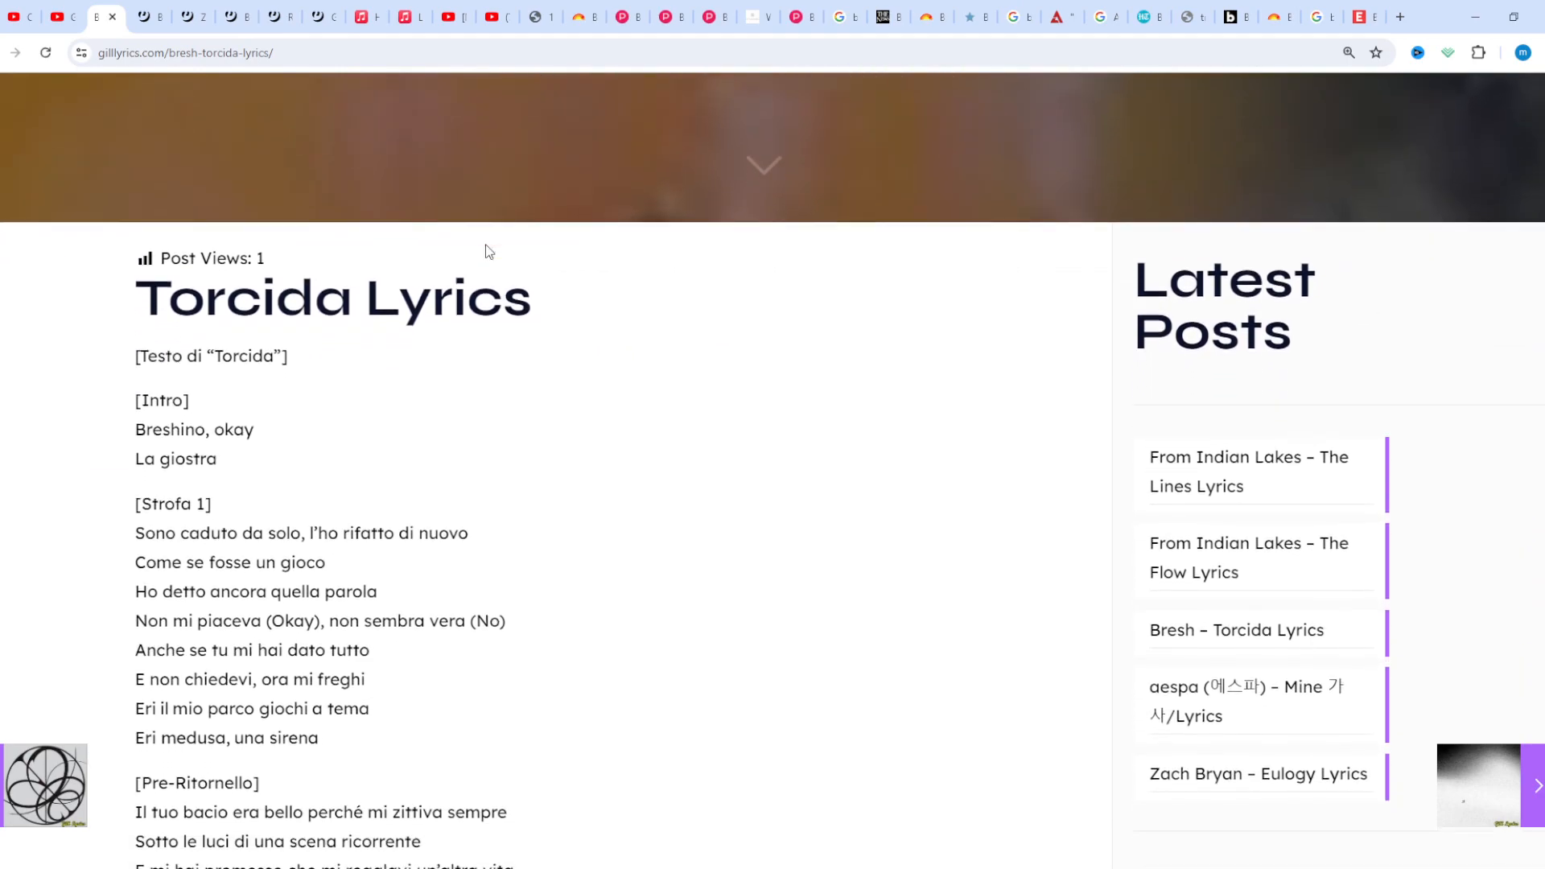